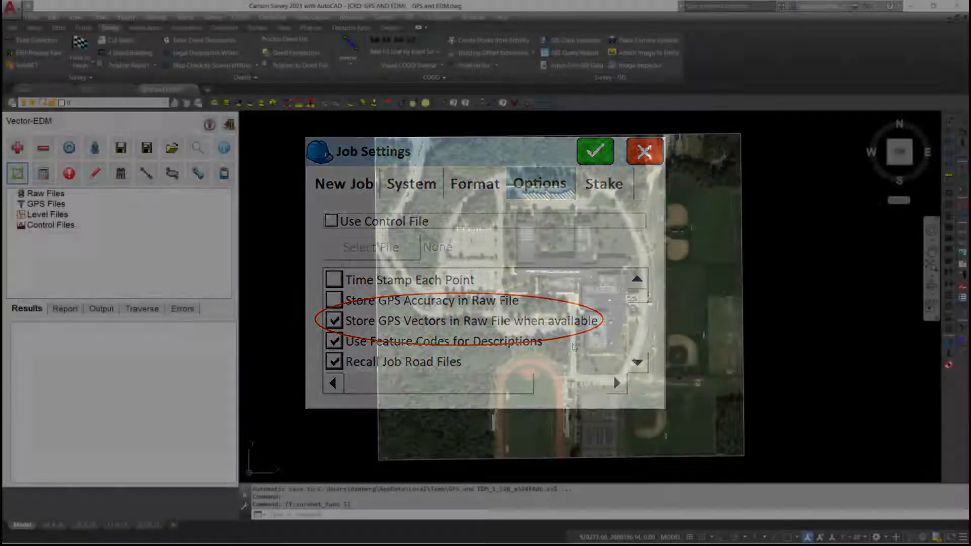
Bring up the Vector-EDM Project Settings showing the Massachusetts Mainland NAD83 grid with Geoid18
{"action": "left_click", "coordinate": [595, 151]}
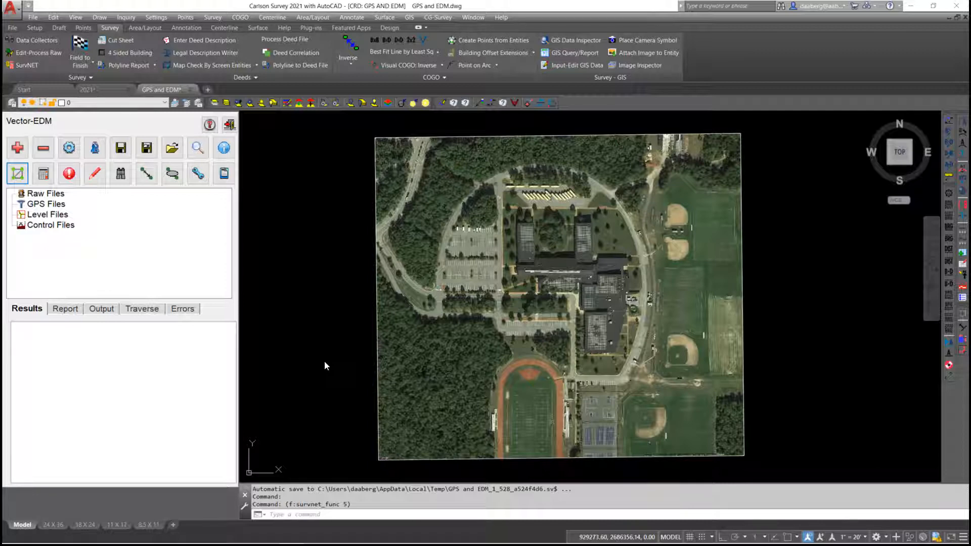
{"action": "mouse_move", "coordinate": [281, 263]}
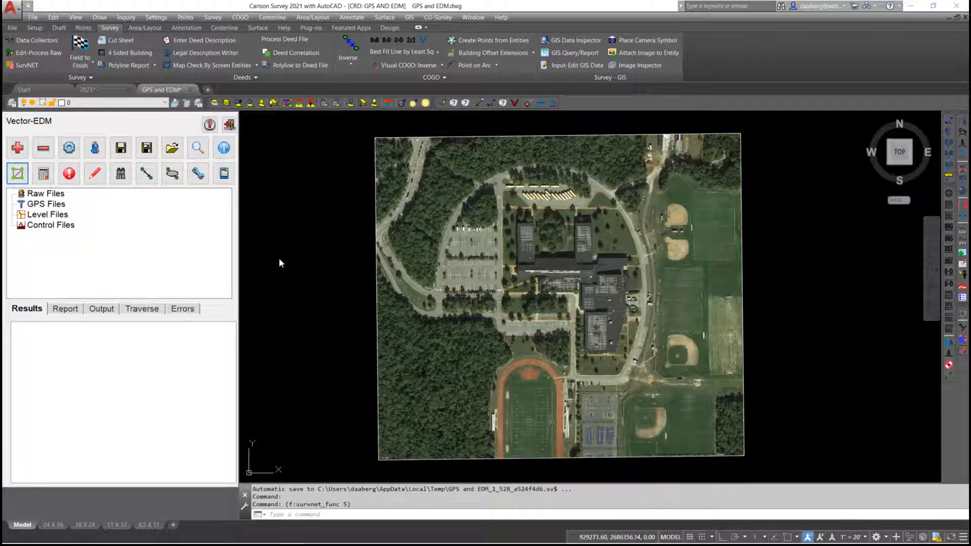
{"action": "mouse_move", "coordinate": [56, 328]}
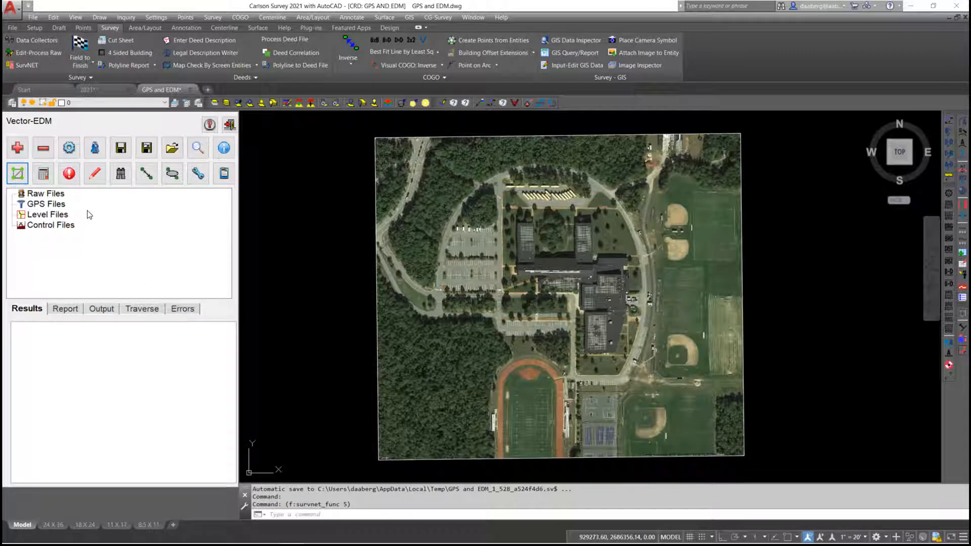
{"action": "mouse_move", "coordinate": [68, 148]}
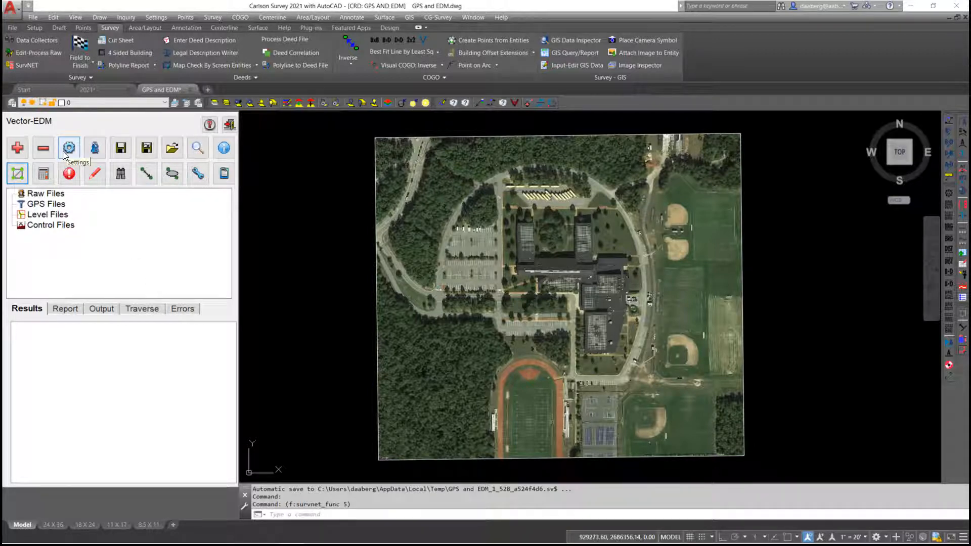
{"action": "left_click", "coordinate": [69, 148]}
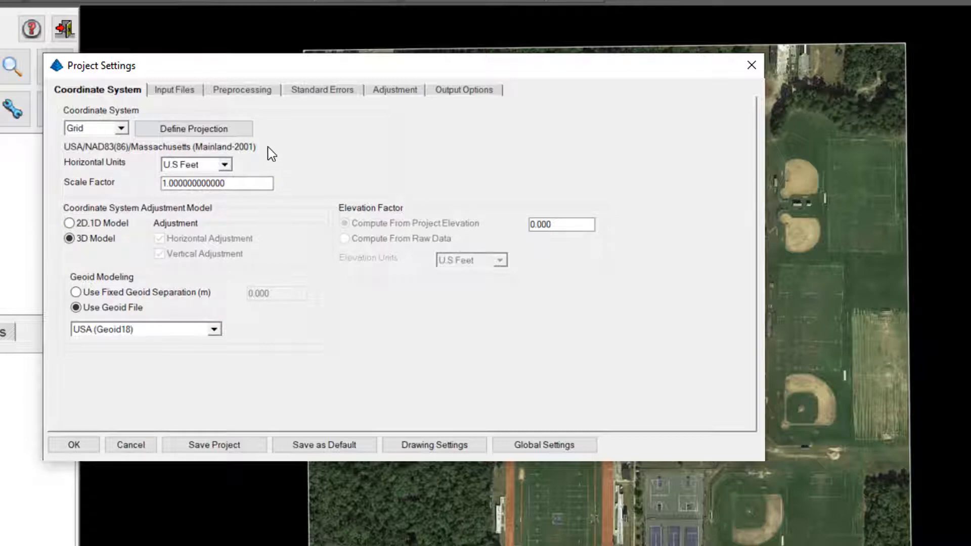
{"action": "mouse_move", "coordinate": [322, 225]}
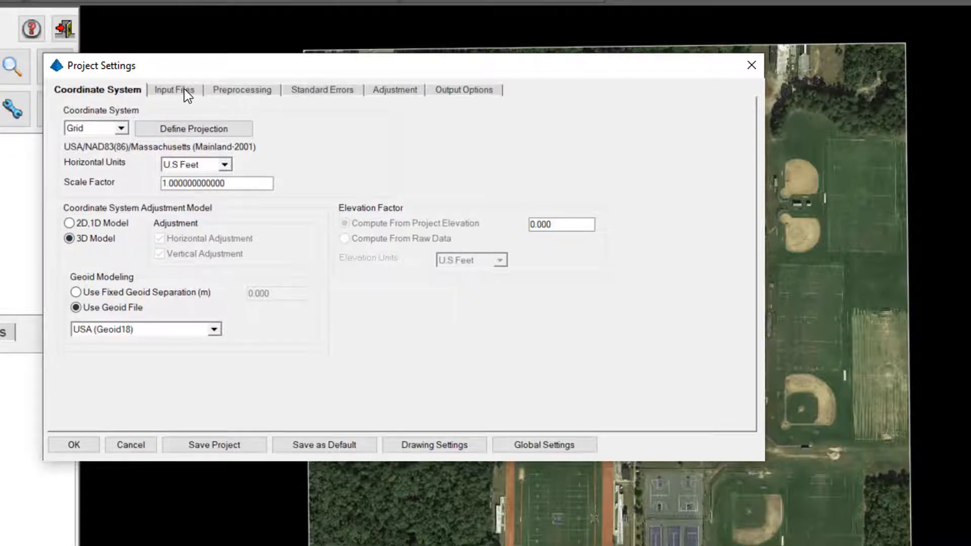
Review the Input Files options with GPS vectors and US Feet, then show the Preprocessing settings
{"action": "left_click", "coordinate": [174, 89]}
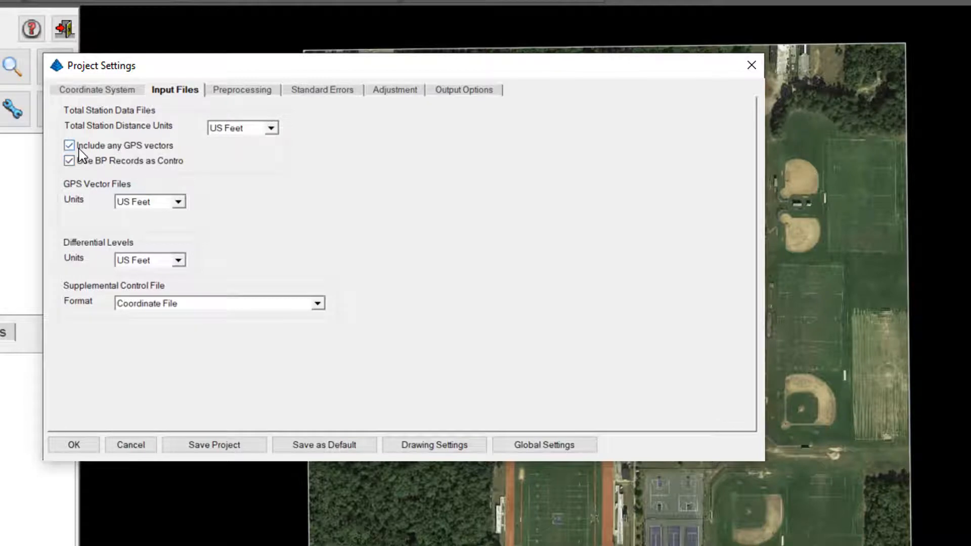
{"action": "mouse_move", "coordinate": [161, 156]}
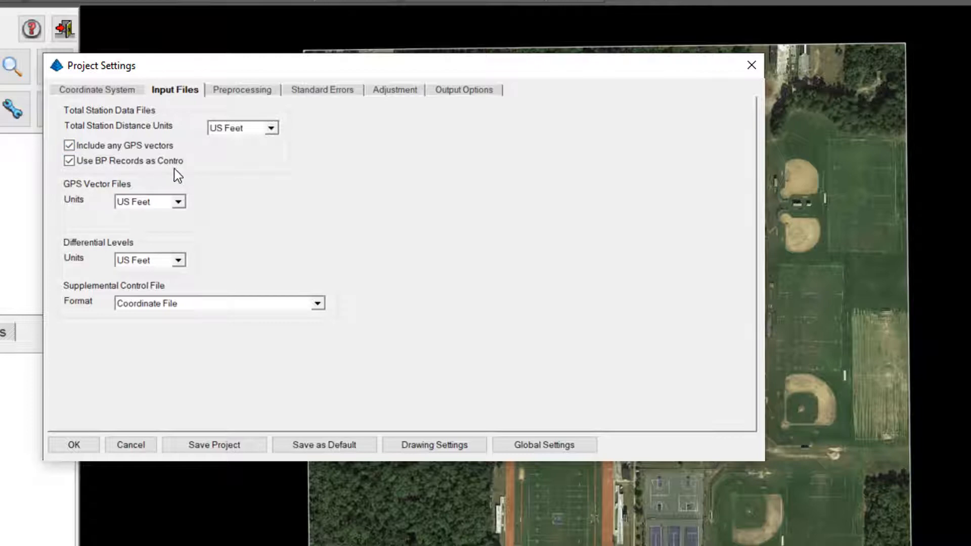
{"action": "mouse_move", "coordinate": [188, 172]}
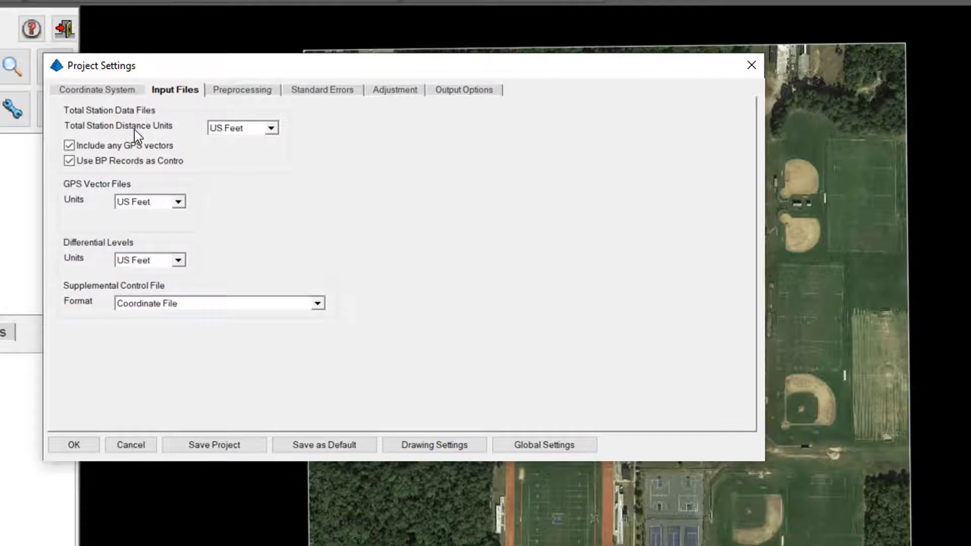
{"action": "mouse_move", "coordinate": [275, 136]}
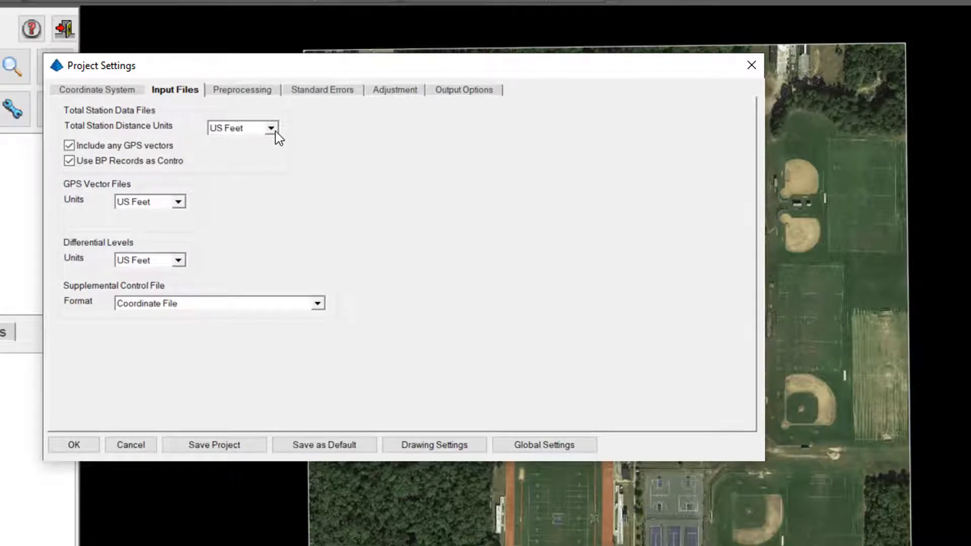
{"action": "mouse_move", "coordinate": [86, 214]}
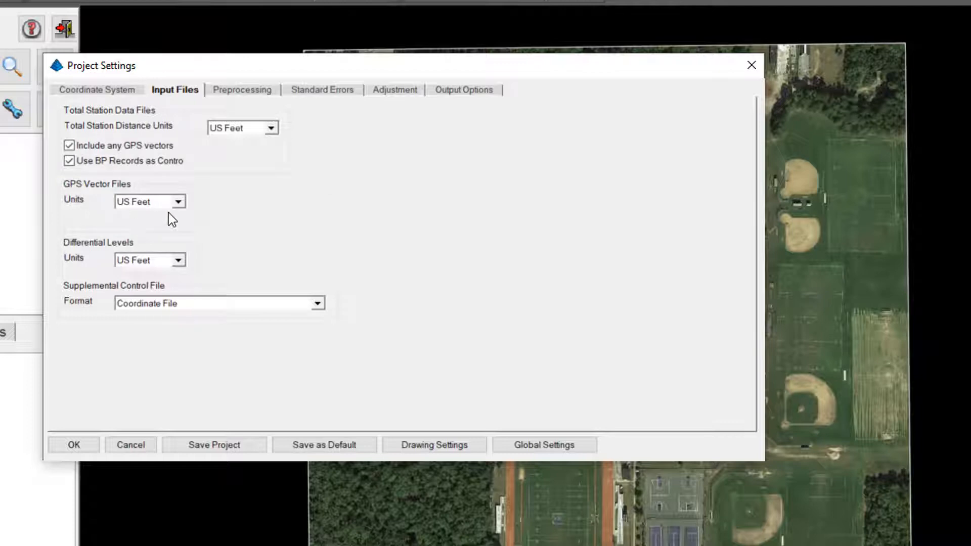
{"action": "mouse_move", "coordinate": [243, 227]}
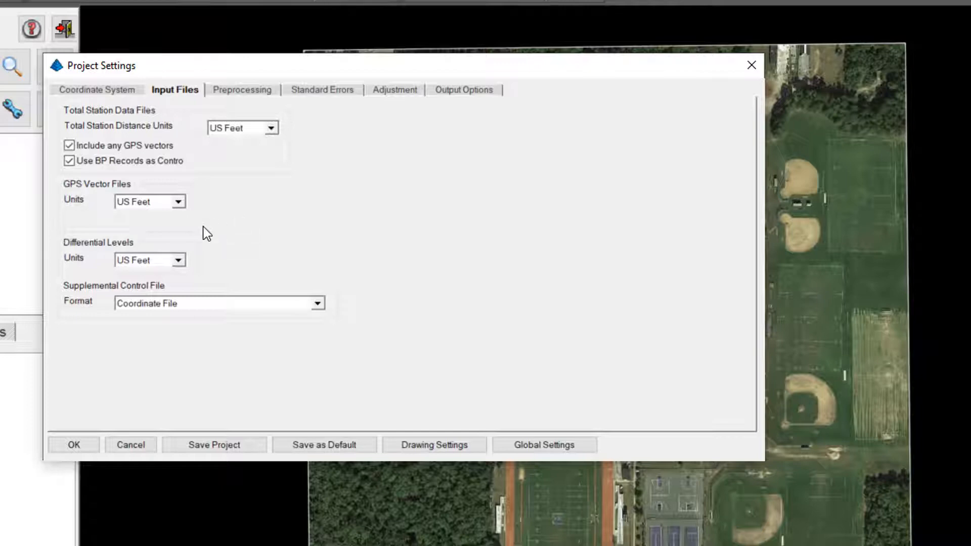
{"action": "mouse_move", "coordinate": [227, 218]}
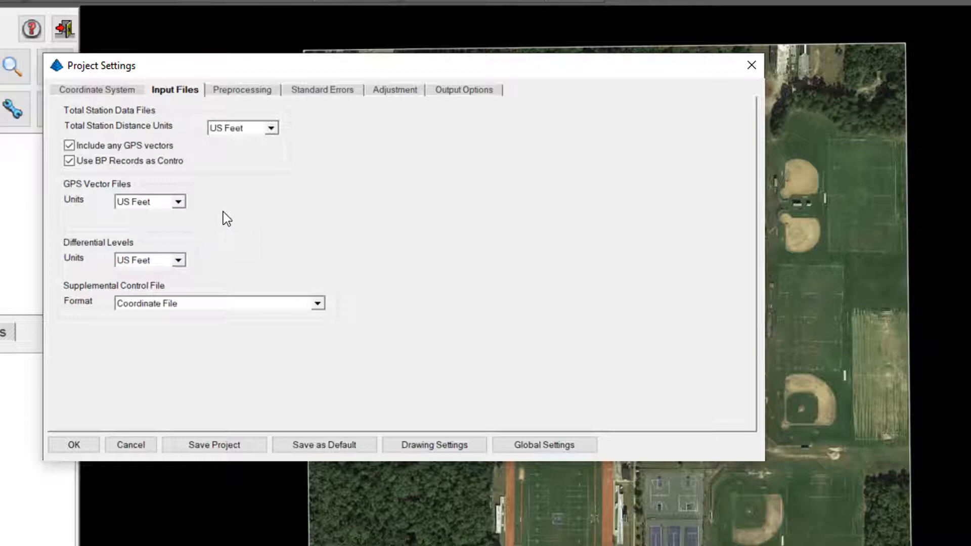
{"action": "left_click", "coordinate": [243, 89]}
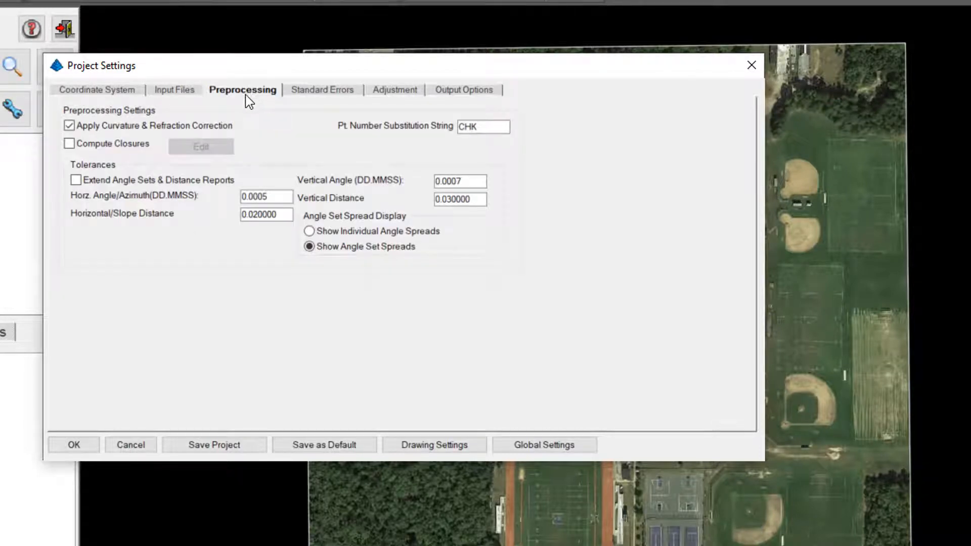
Inspect the CHK point-number substitution string, then show the Standard Errors settings
{"action": "left_click", "coordinate": [489, 127]}
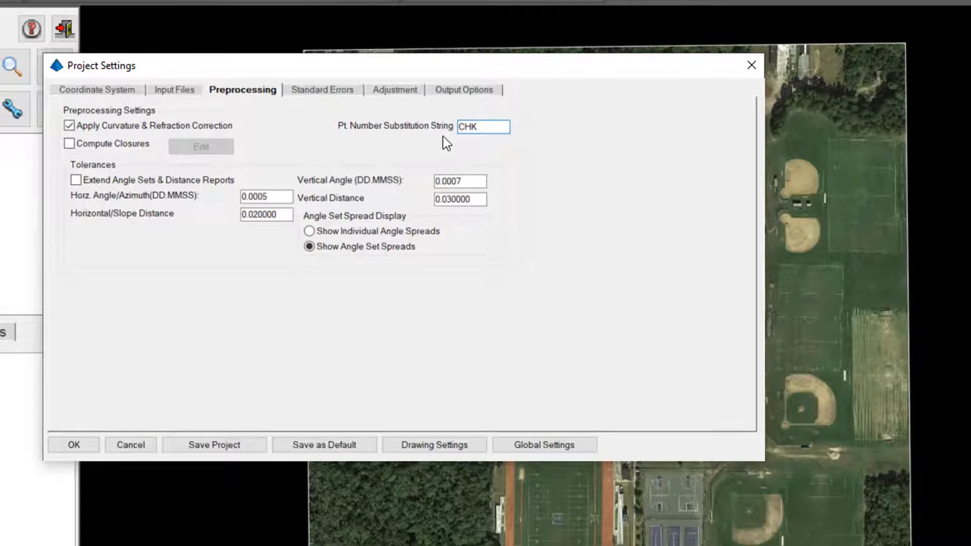
{"action": "left_click", "coordinate": [490, 128]}
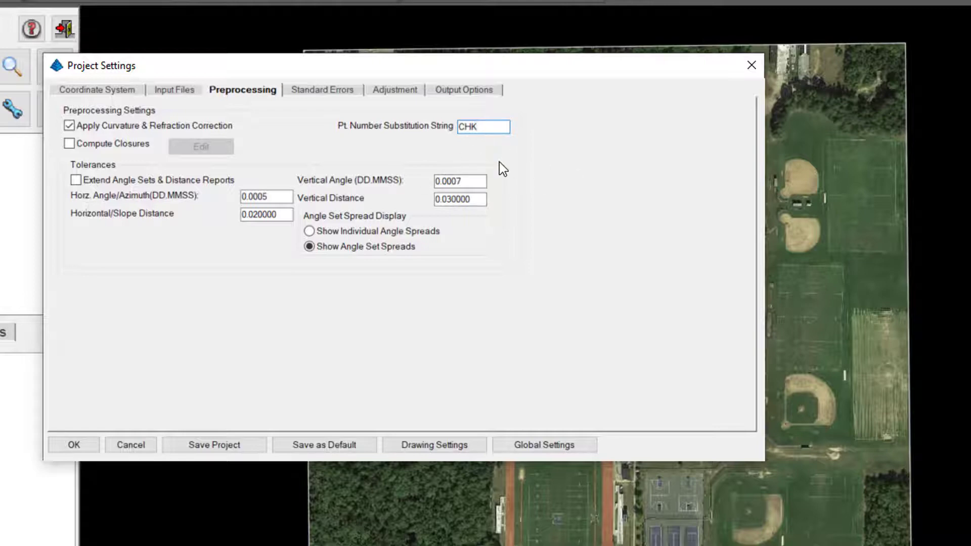
{"action": "left_click", "coordinate": [323, 89]}
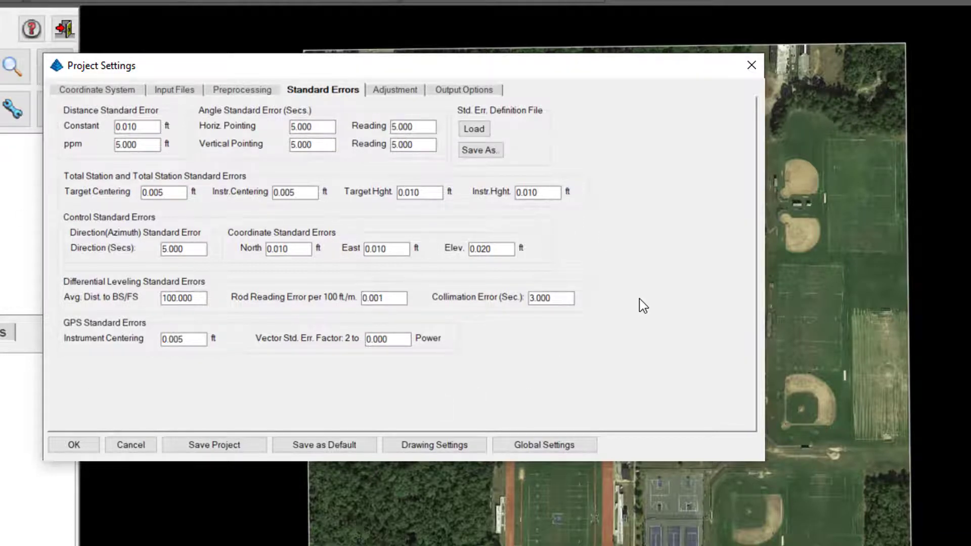
{"action": "left_click", "coordinate": [413, 126]}
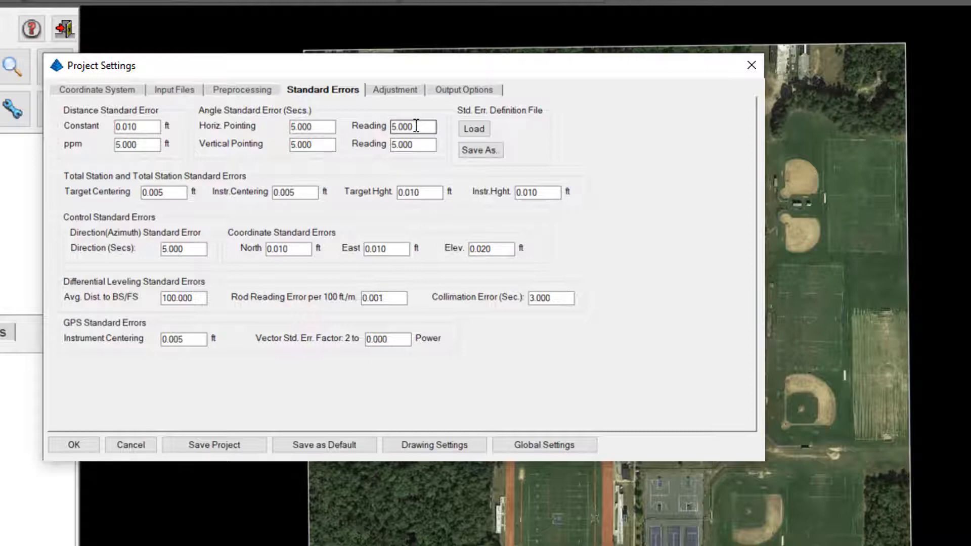
{"action": "mouse_move", "coordinate": [324, 144]}
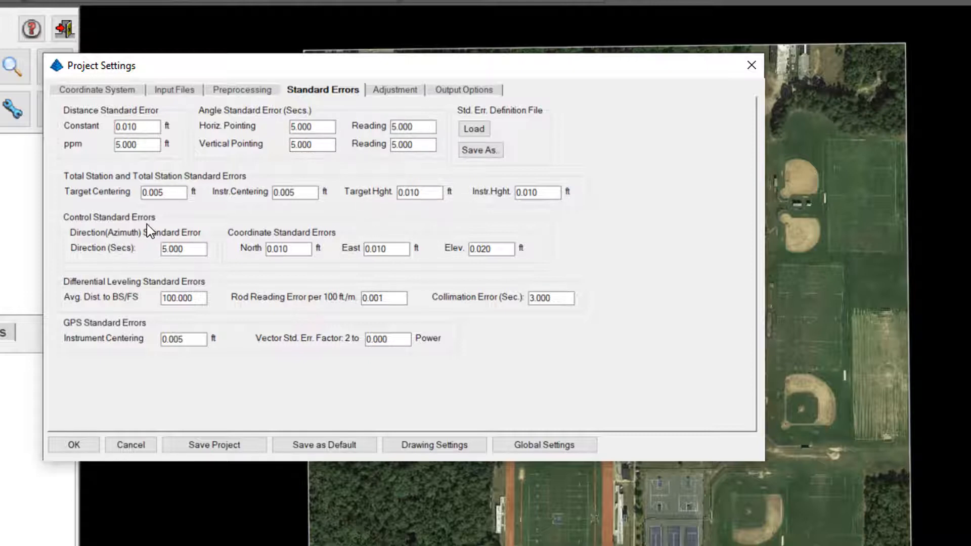
{"action": "mouse_move", "coordinate": [554, 216]}
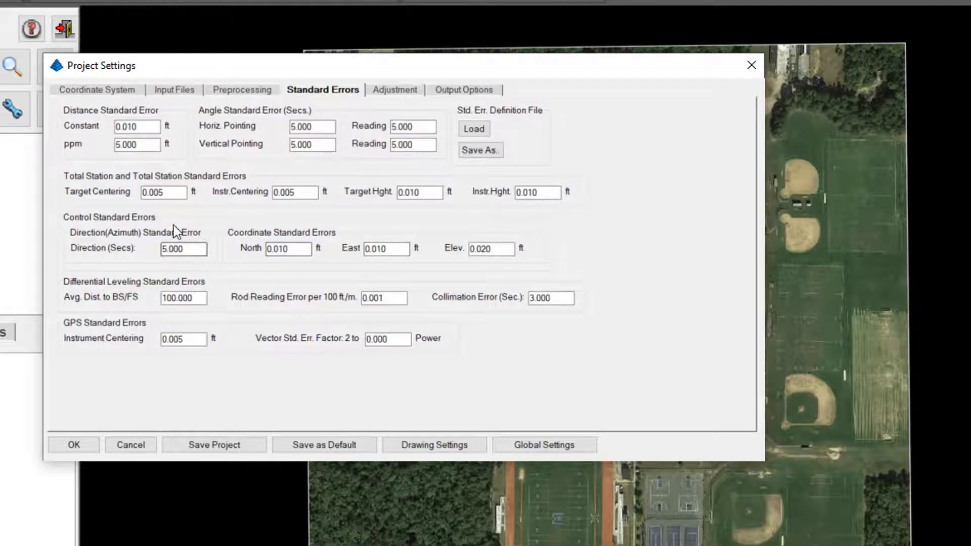
{"action": "mouse_move", "coordinate": [212, 293]}
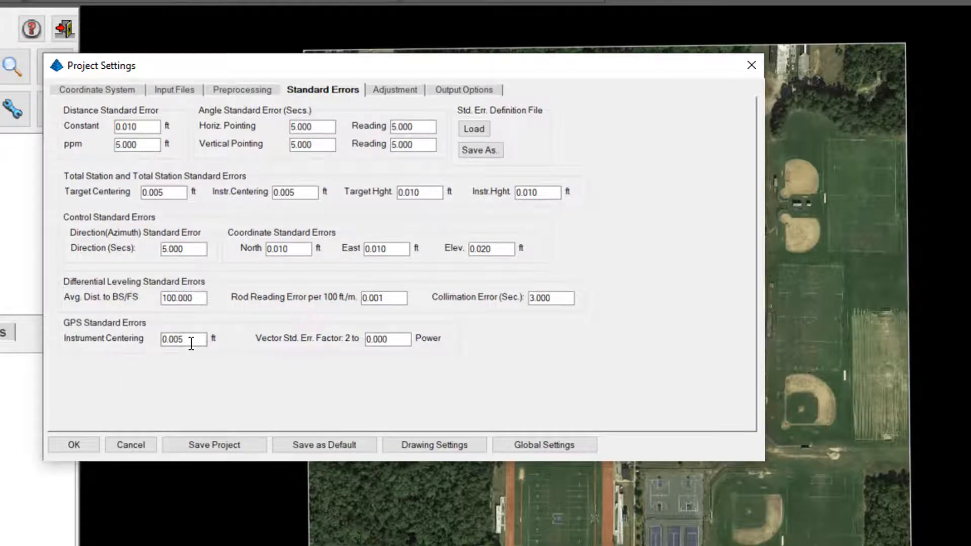
{"action": "mouse_move", "coordinate": [235, 378]}
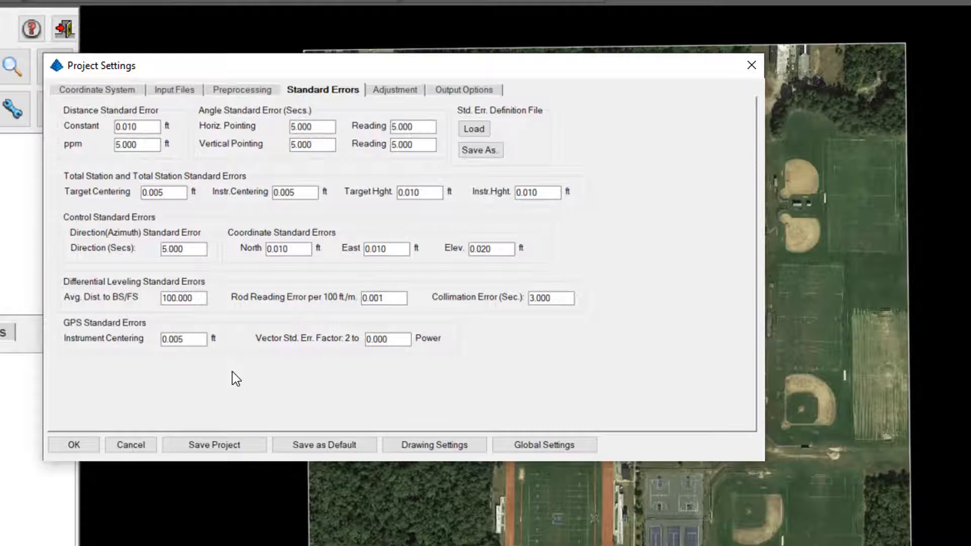
{"action": "left_click", "coordinate": [191, 340]}
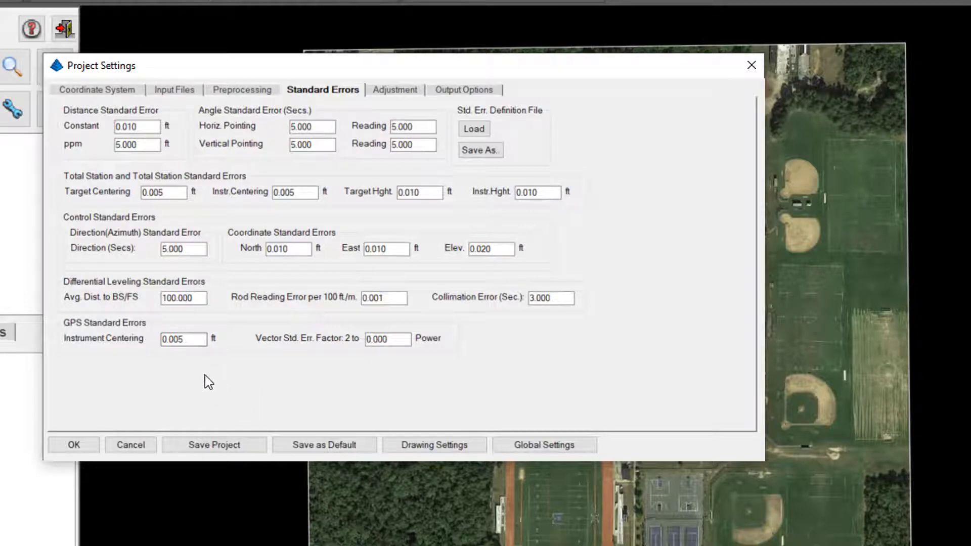
Inspect the GPS vector standard error factor, then show the Adjustment options (10 iterations, 0.002, 95%)
{"action": "left_click", "coordinate": [182, 340]}
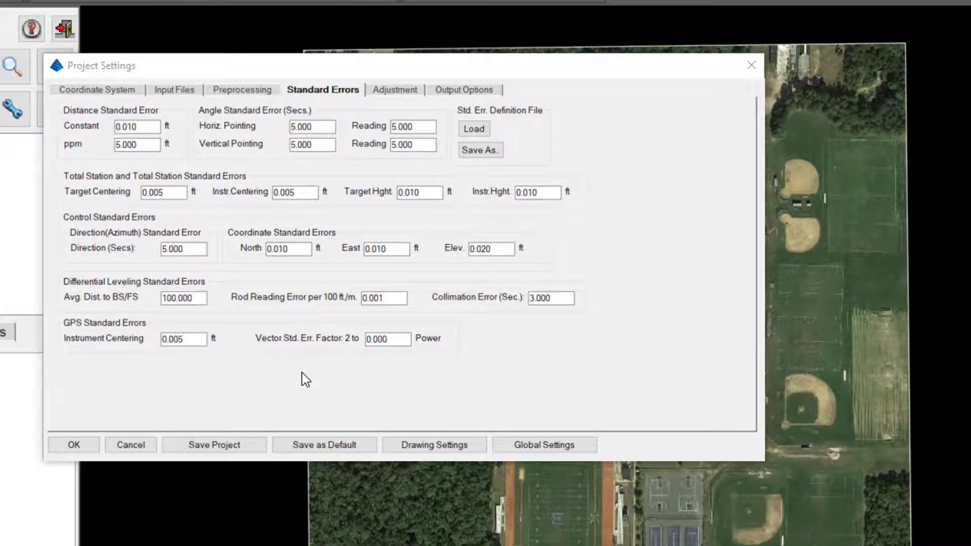
{"action": "left_click", "coordinate": [389, 339]}
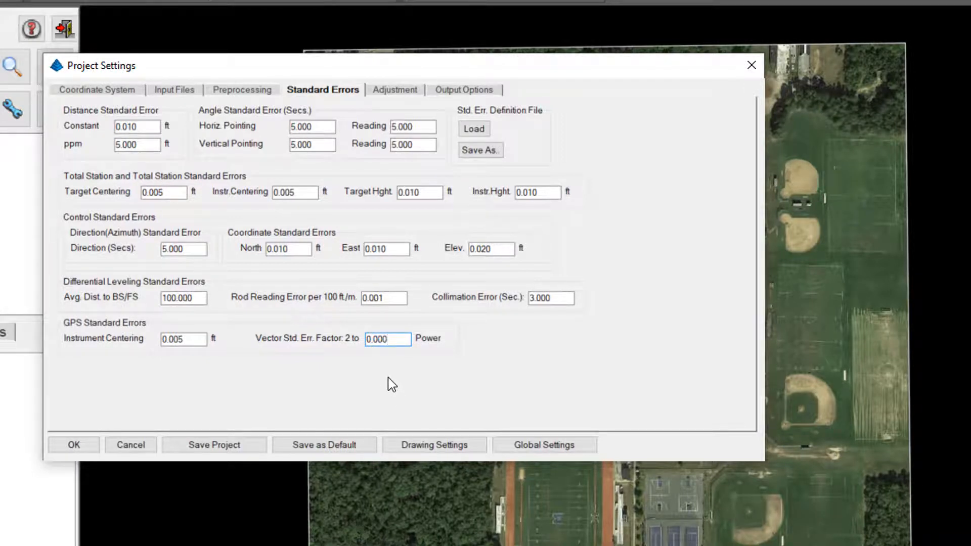
{"action": "left_click", "coordinate": [388, 339]}
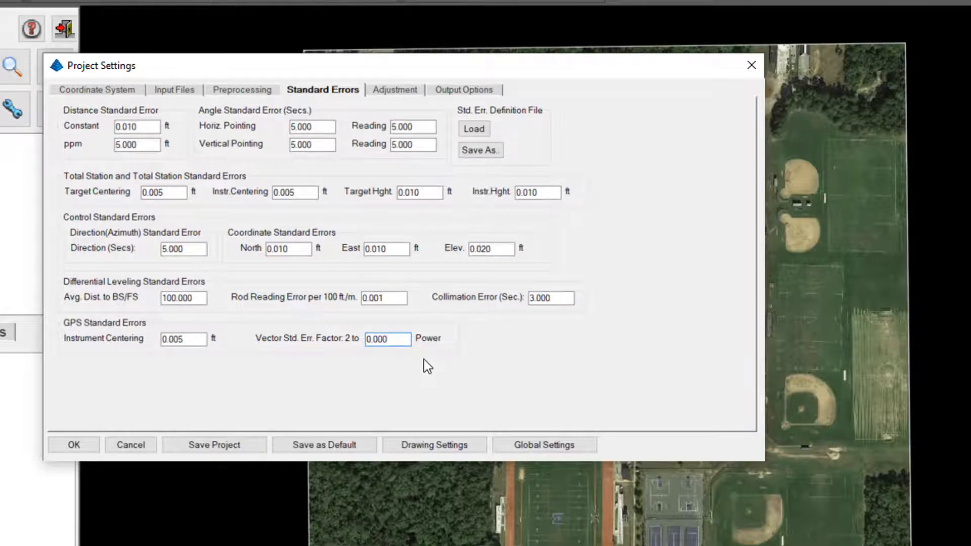
{"action": "left_click", "coordinate": [389, 339]}
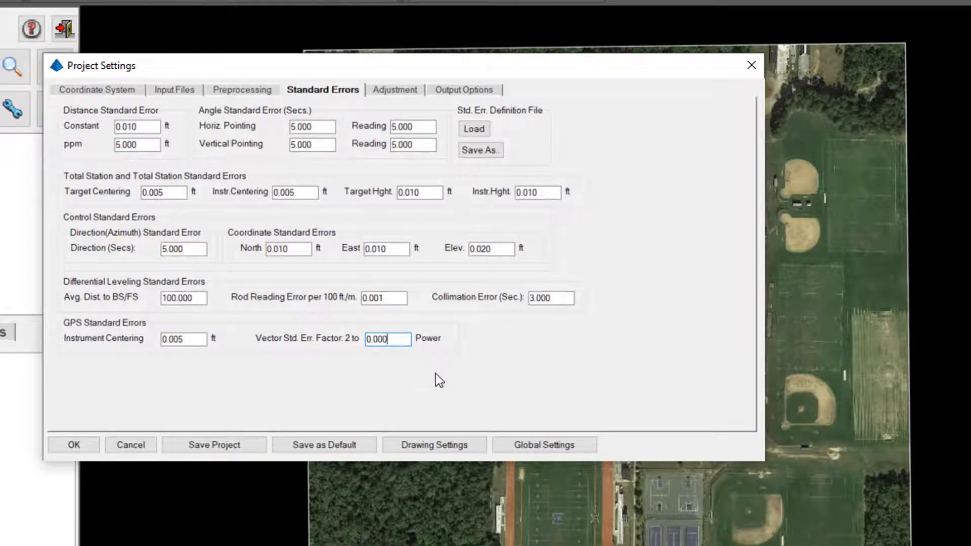
{"action": "mouse_move", "coordinate": [430, 392]}
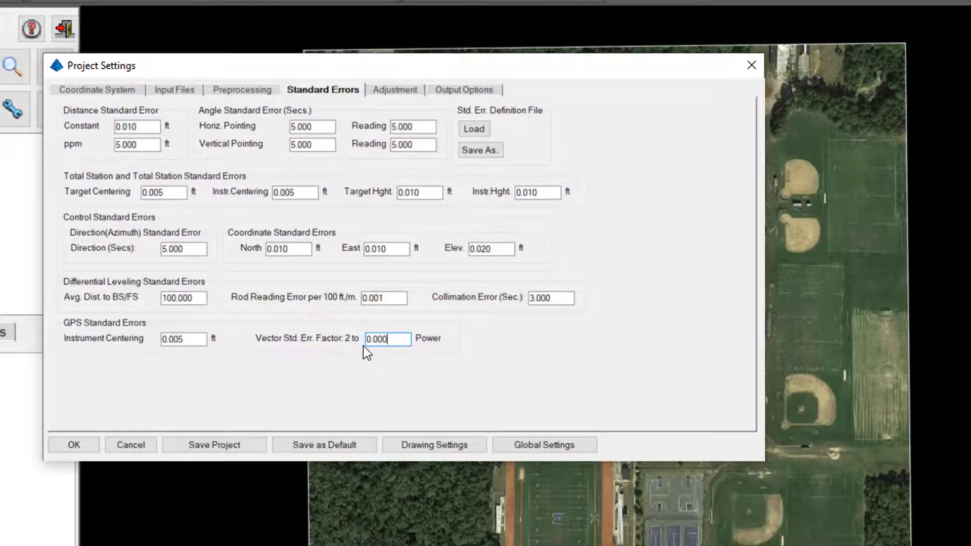
{"action": "mouse_move", "coordinate": [468, 383]}
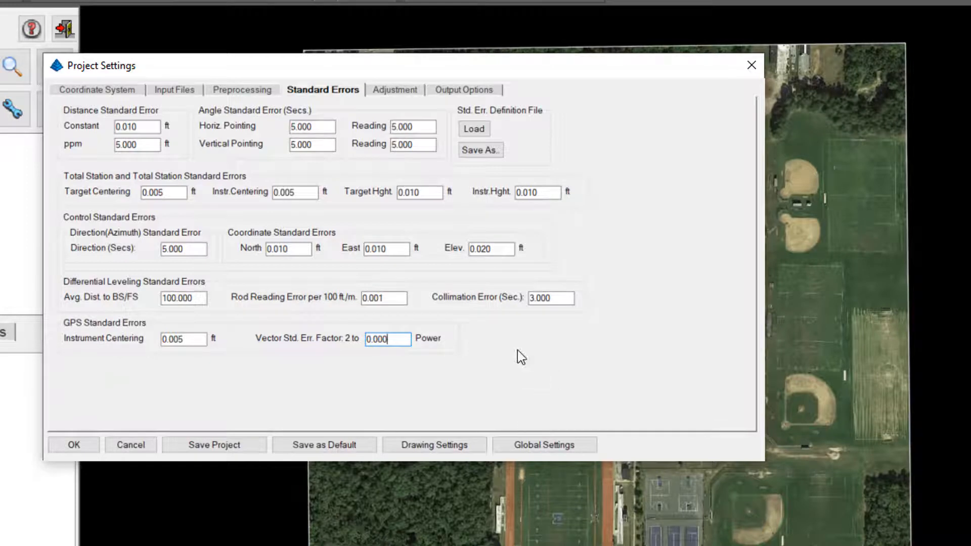
{"action": "left_click", "coordinate": [395, 89]}
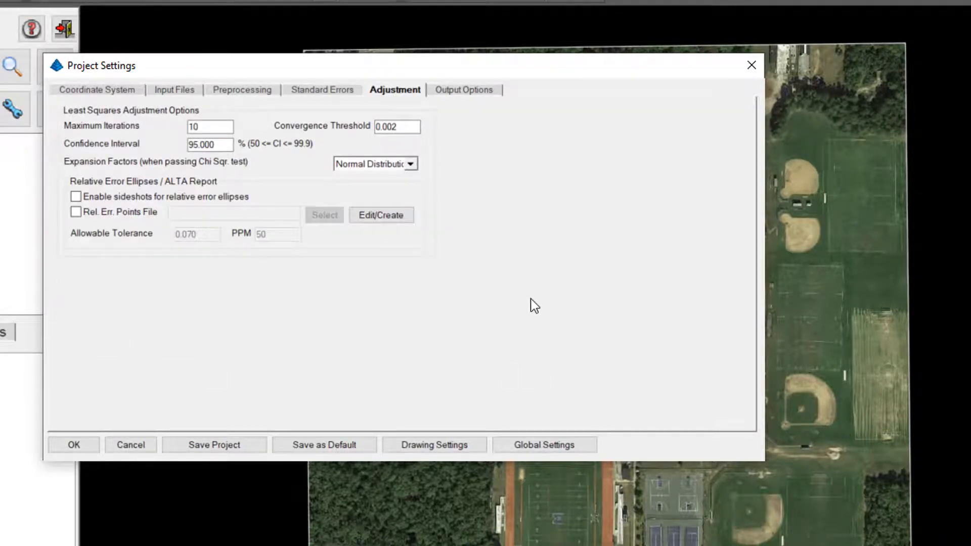
{"action": "mouse_move", "coordinate": [183, 174]}
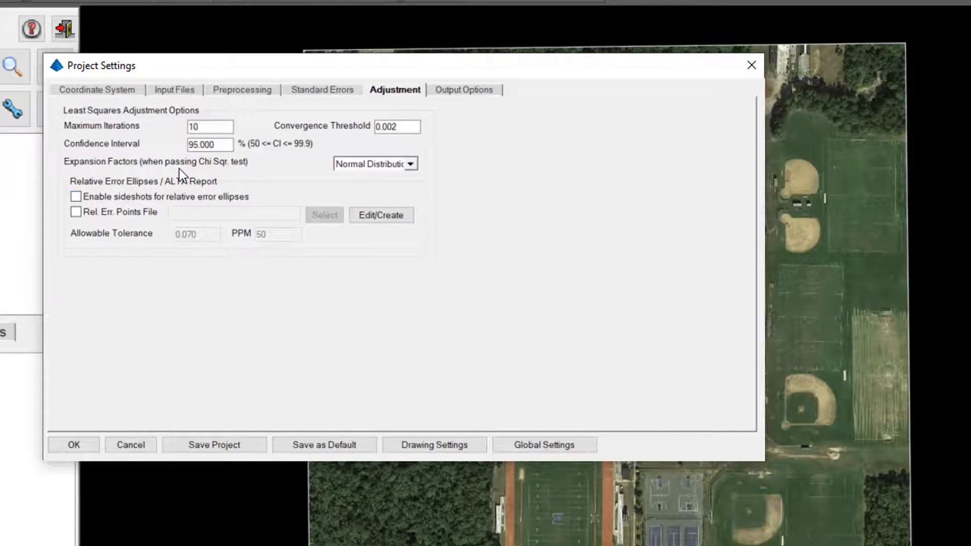
Review the Output Options and accept the Project Settings with OK
{"action": "left_click", "coordinate": [464, 89]}
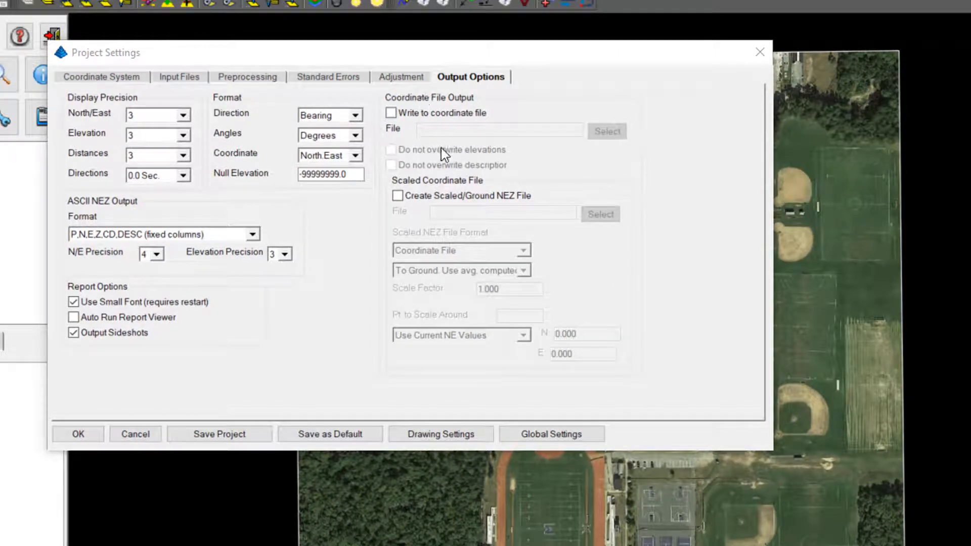
{"action": "mouse_move", "coordinate": [494, 170]}
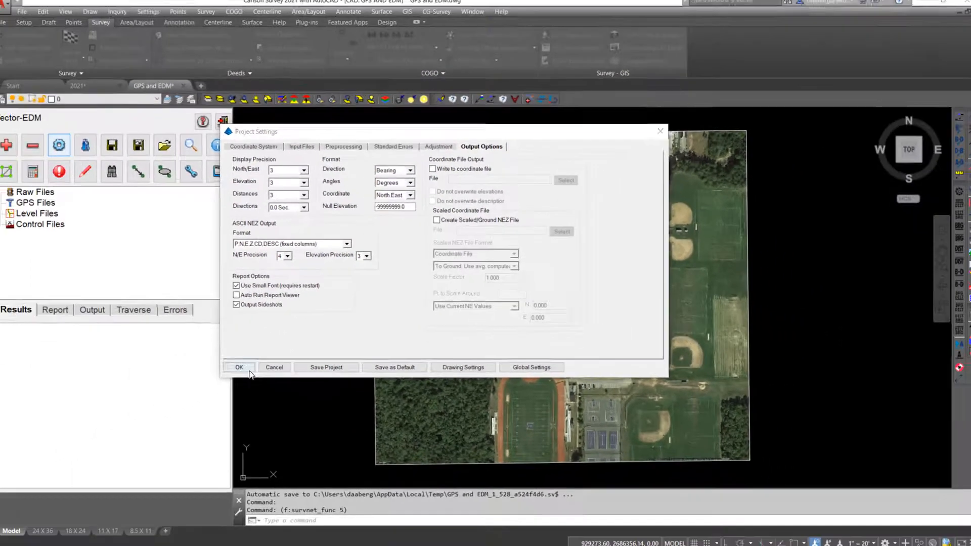
{"action": "left_click", "coordinate": [238, 368]}
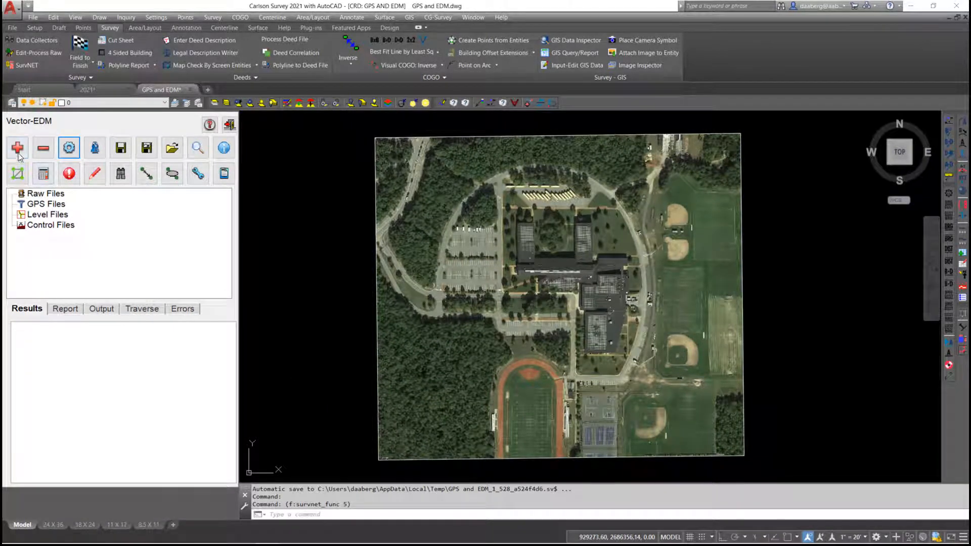
Add the Vector-EDM.rw5 raw data file to the network and load it into the raw file editor
{"action": "left_click", "coordinate": [17, 148]}
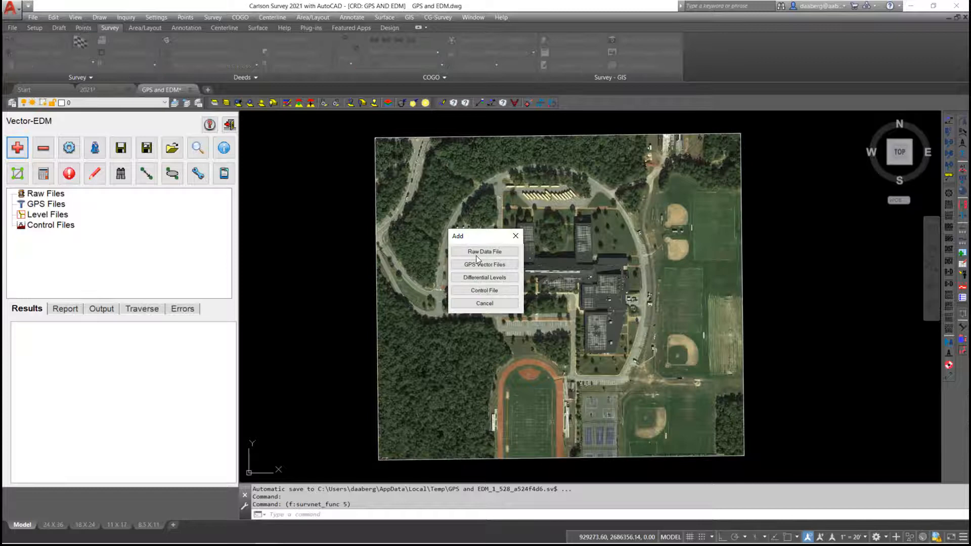
{"action": "left_click", "coordinate": [484, 251]}
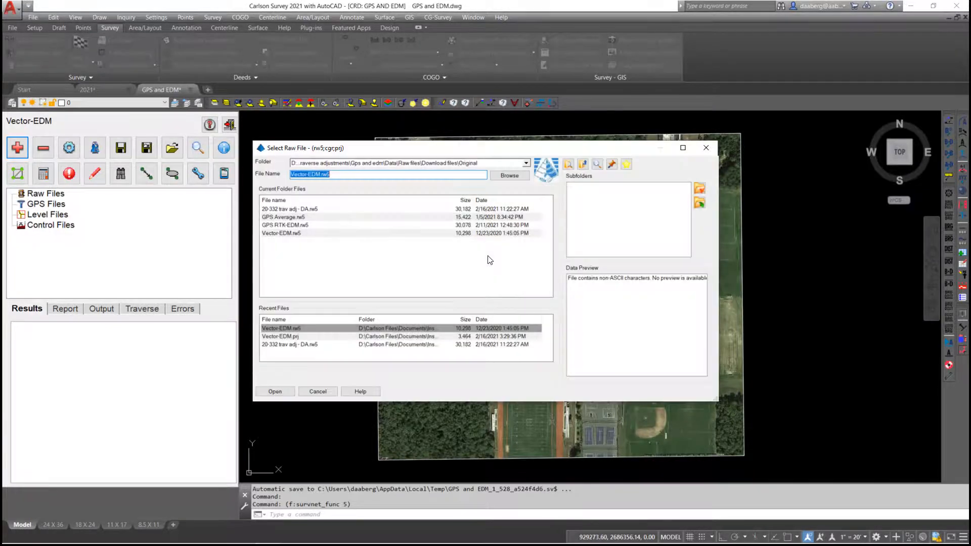
{"action": "mouse_move", "coordinate": [293, 236]}
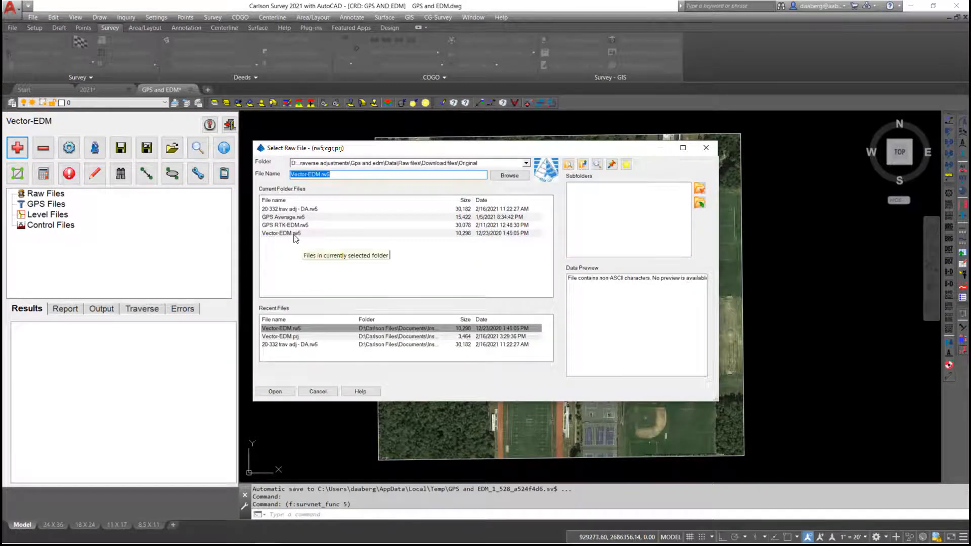
{"action": "left_click", "coordinate": [282, 233]}
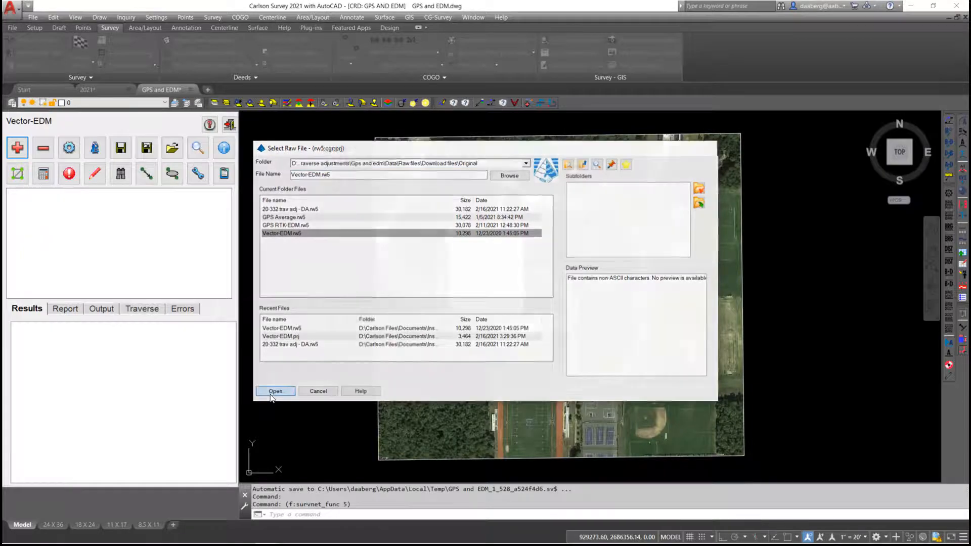
{"action": "left_click", "coordinate": [275, 391]}
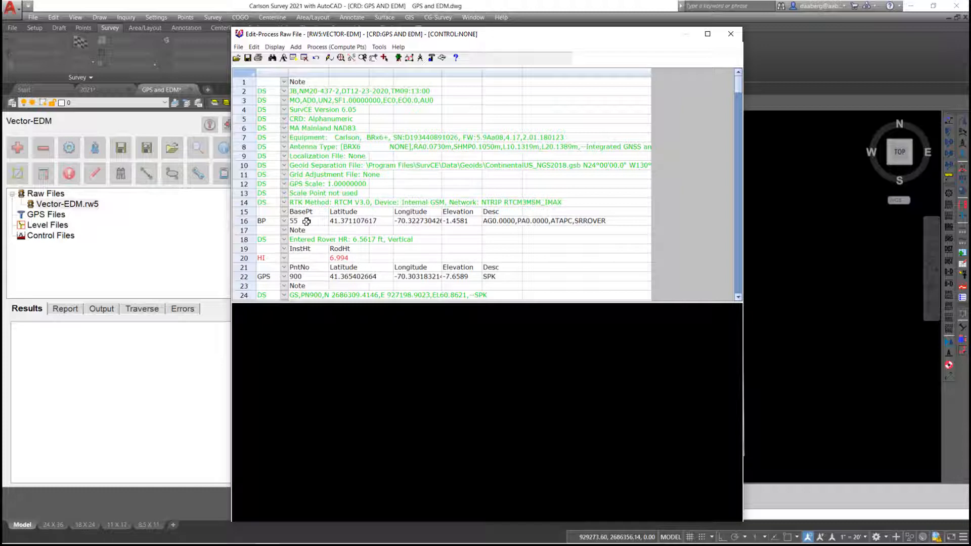
{"action": "scroll", "scroll_direction": "down", "scroll_amount": 3}
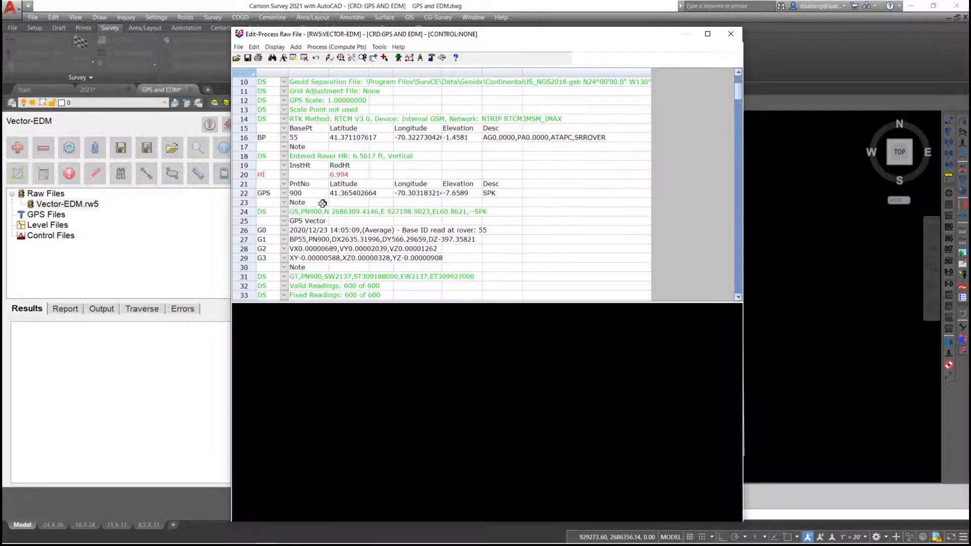
{"action": "scroll", "scroll_direction": "down", "scroll_amount": 3}
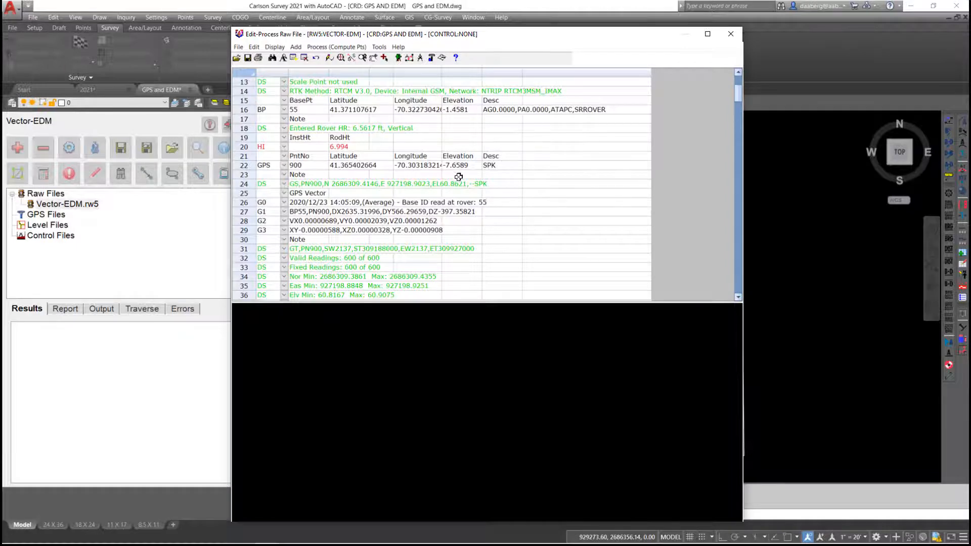
{"action": "mouse_move", "coordinate": [338, 232]}
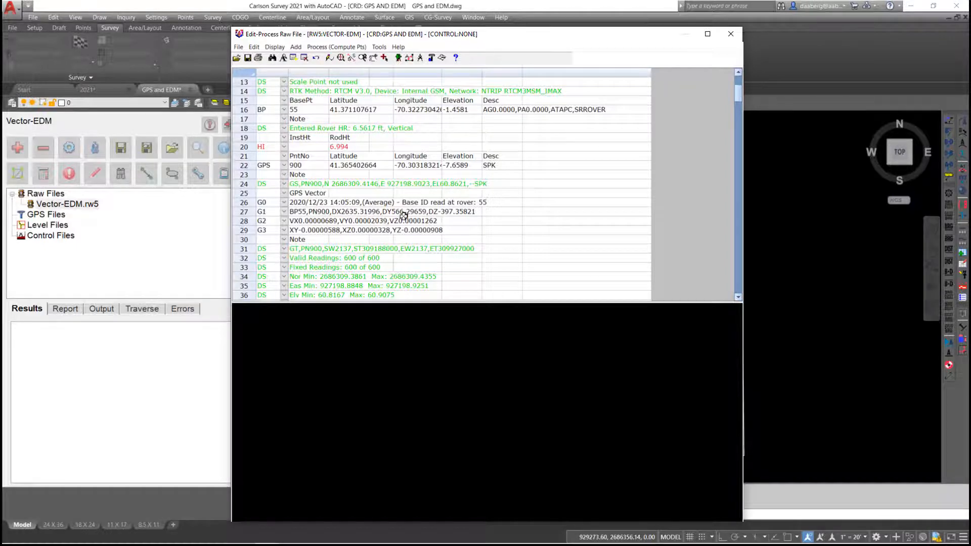
{"action": "mouse_move", "coordinate": [320, 247]}
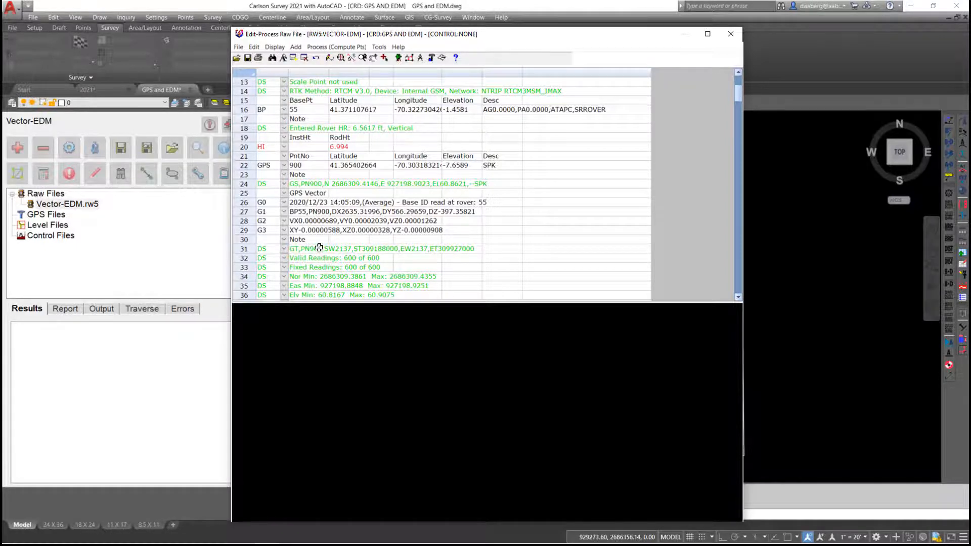
{"action": "mouse_move", "coordinate": [496, 219]}
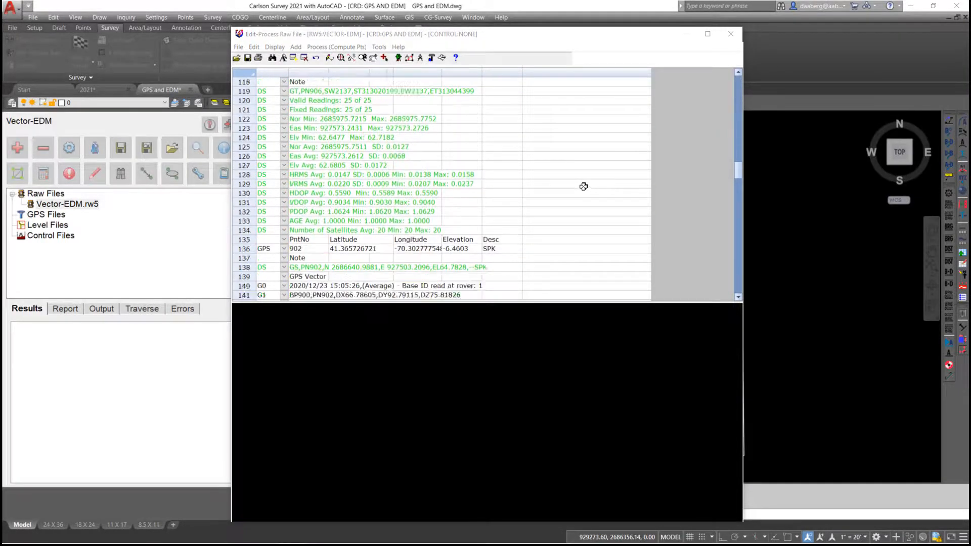
Scroll through the total station traverse observations and close the raw file editor
{"action": "scroll", "scroll_direction": "down", "scroll_amount": 3}
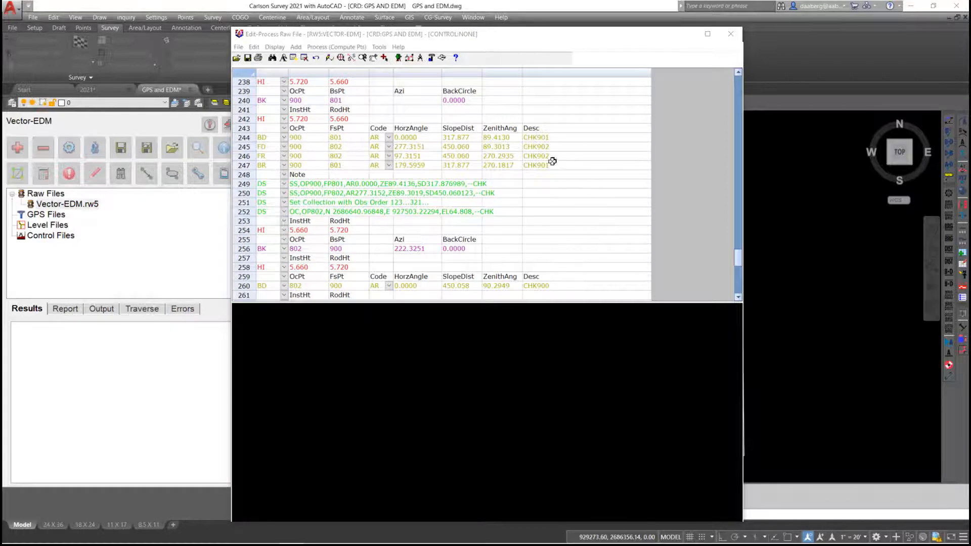
{"action": "mouse_move", "coordinate": [557, 164]}
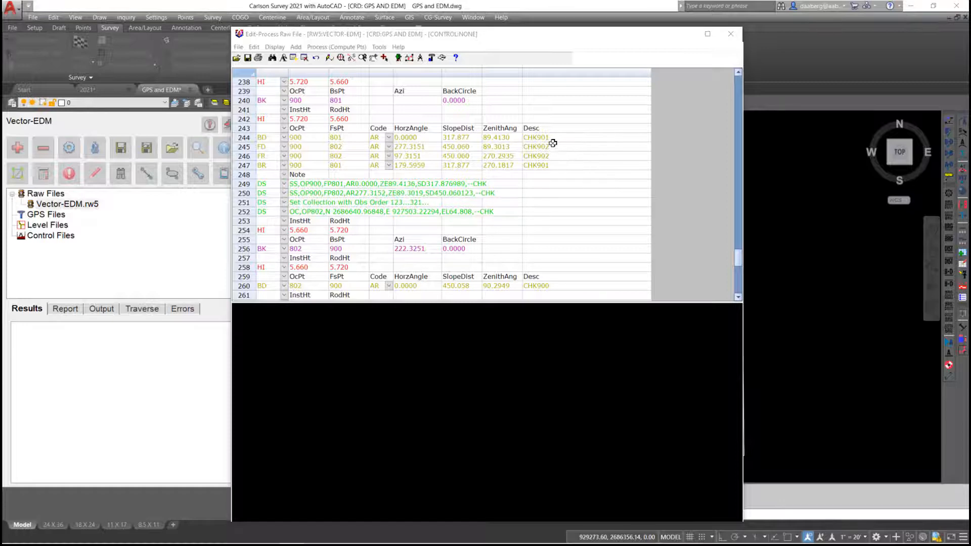
{"action": "mouse_move", "coordinate": [552, 151]}
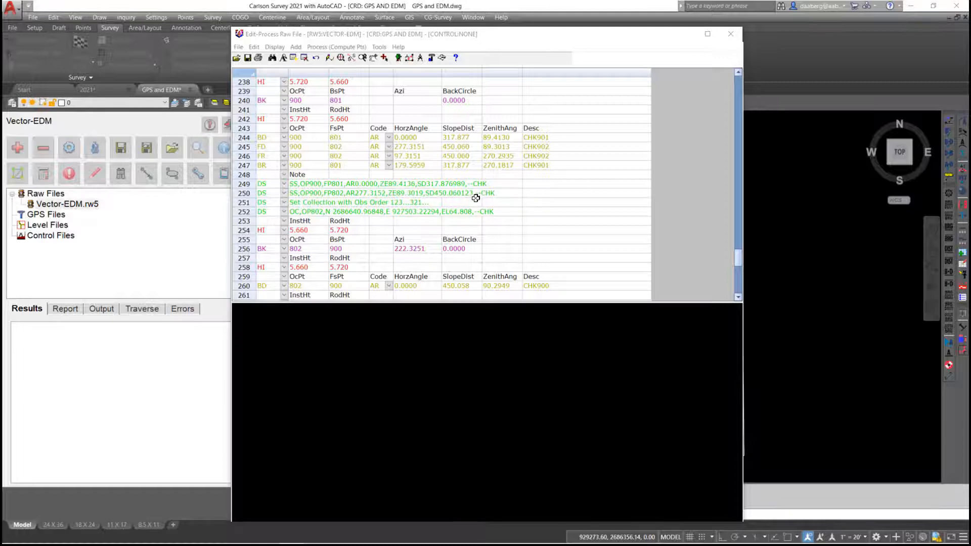
{"action": "scroll", "scroll_direction": "down", "scroll_amount": 3}
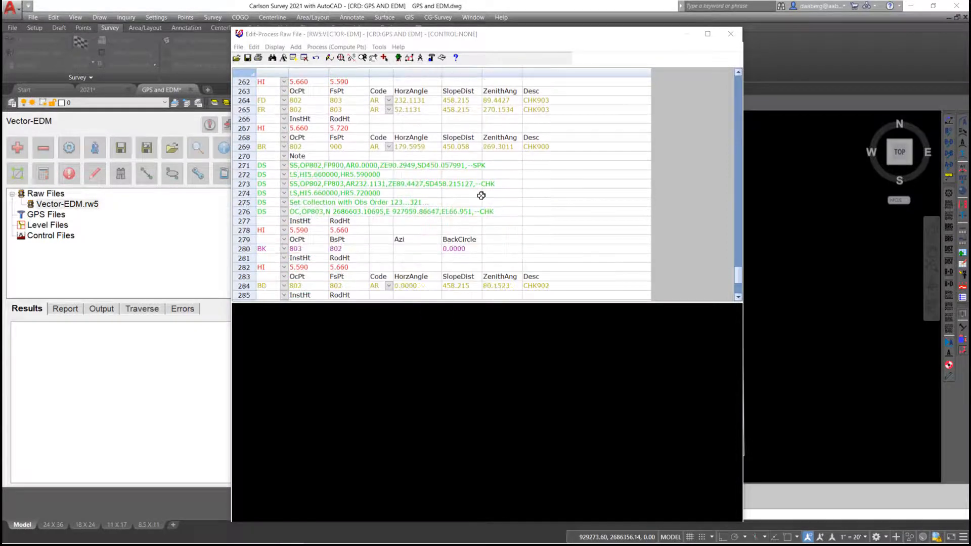
{"action": "left_click", "coordinate": [731, 34]}
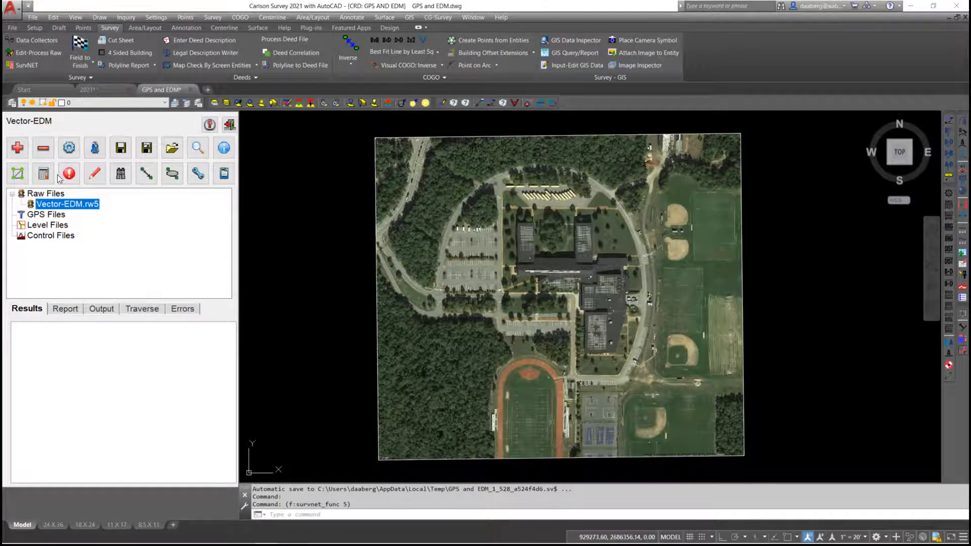
Run the network least squares adjustment and bring up the report chooser
{"action": "left_click", "coordinate": [69, 174]}
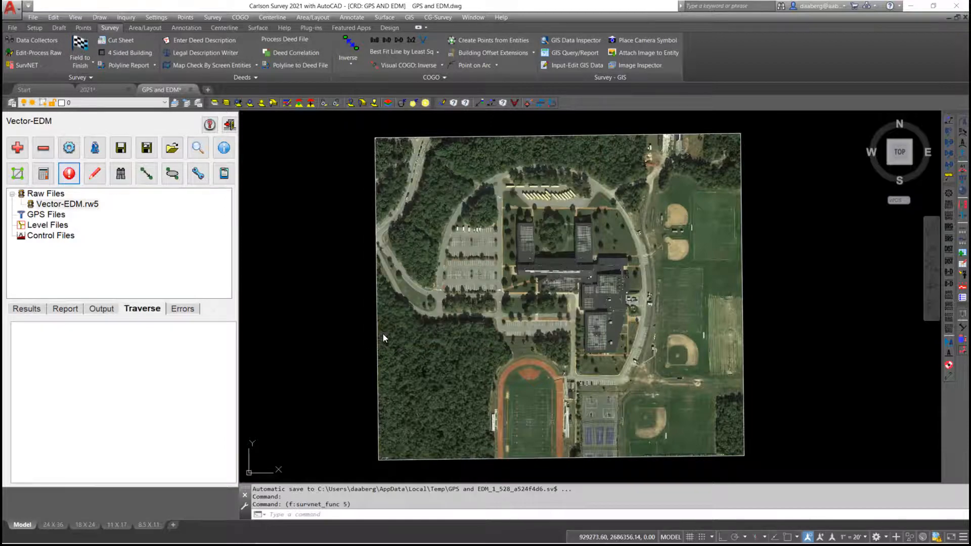
{"action": "mouse_move", "coordinate": [227, 231]}
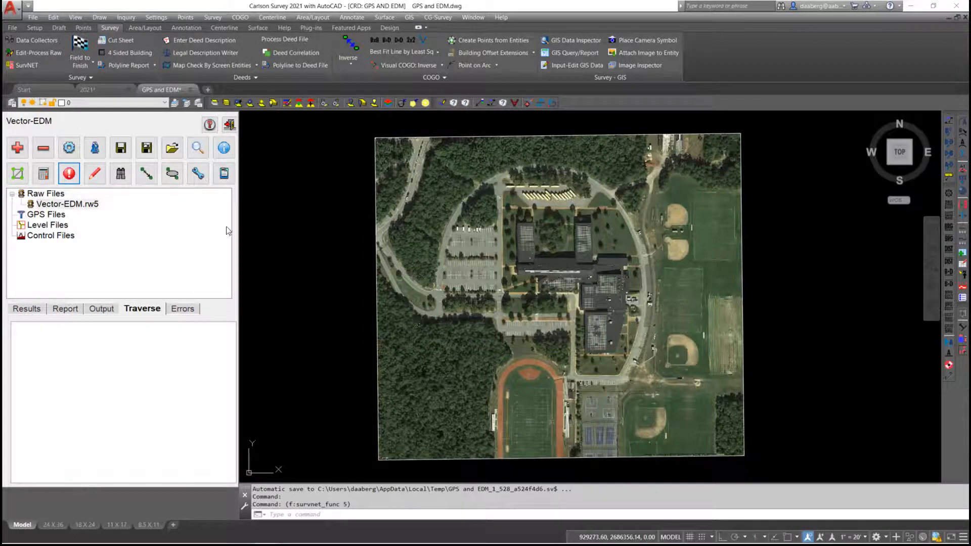
{"action": "left_click", "coordinate": [224, 173]}
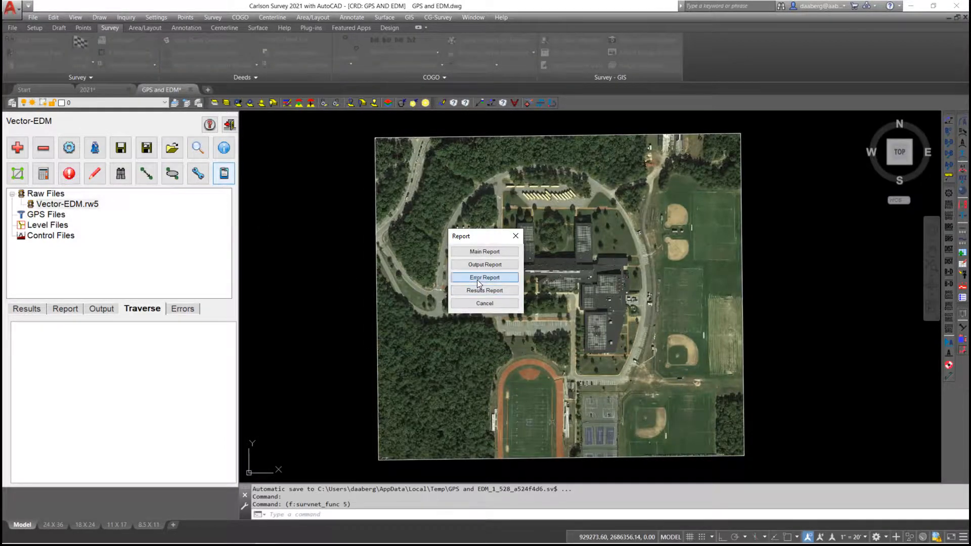
Read through the Vector-EDM.ERR tolerance warnings and K-Matrix analysis, then close the report
{"action": "left_click", "coordinate": [484, 277]}
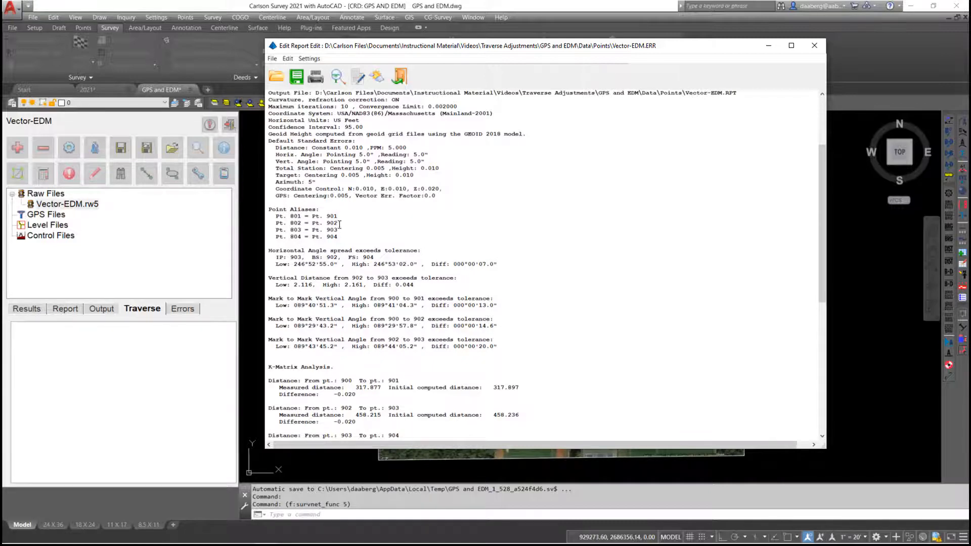
{"action": "scroll", "scroll_direction": "down", "scroll_amount": 3}
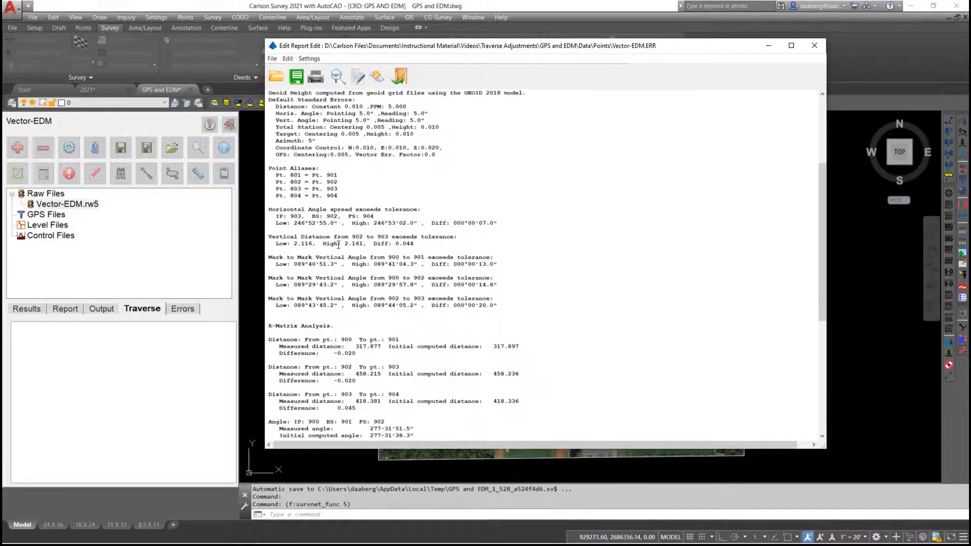
{"action": "scroll", "scroll_direction": "down", "scroll_amount": 3}
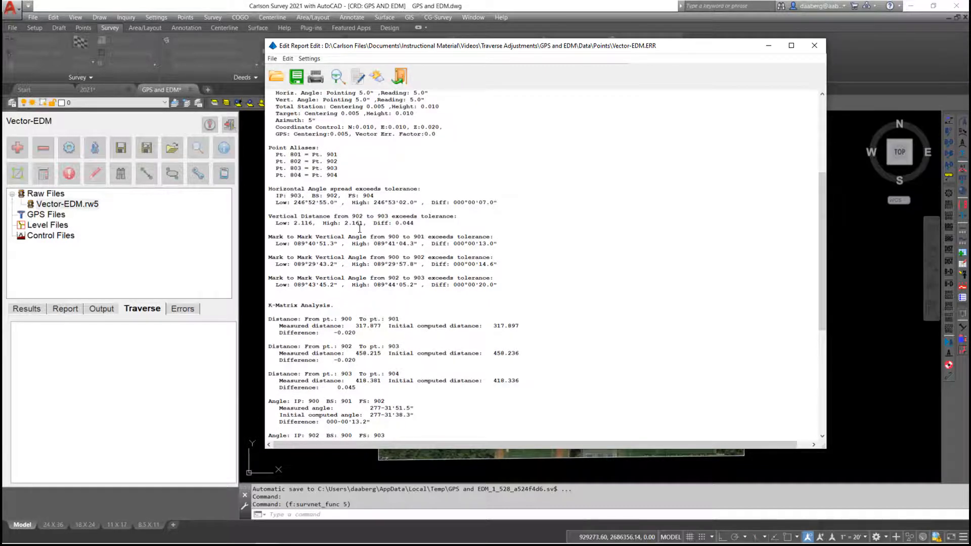
{"action": "mouse_move", "coordinate": [479, 259]}
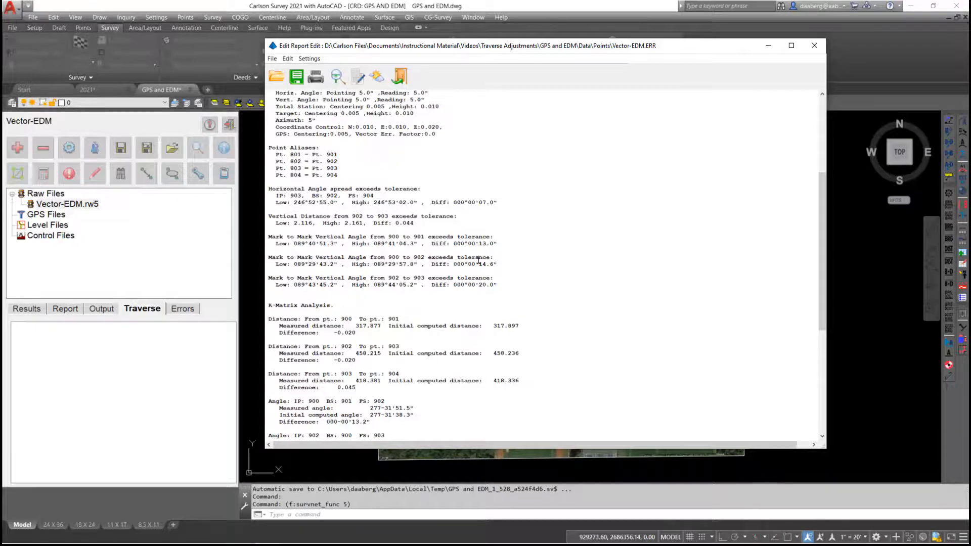
{"action": "scroll", "scroll_direction": "down", "scroll_amount": 3}
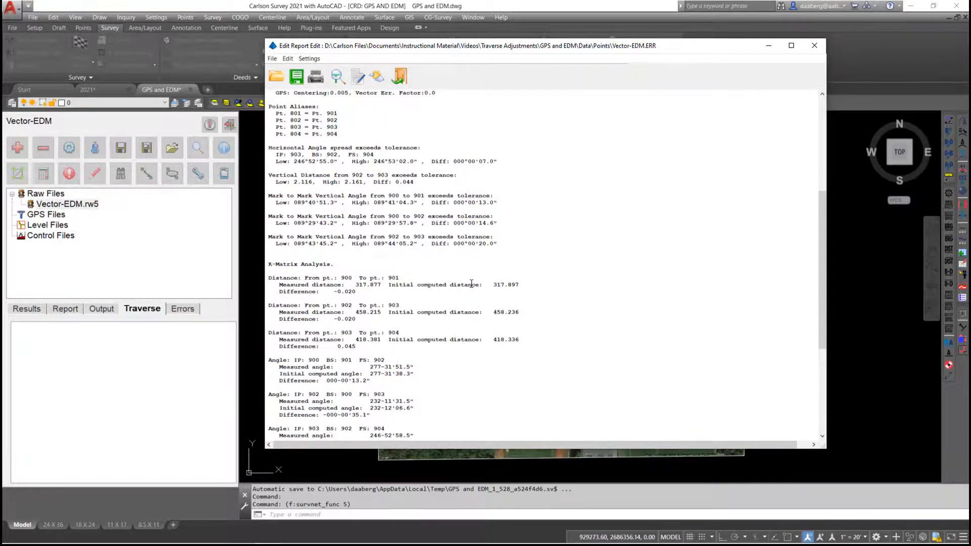
{"action": "scroll", "scroll_direction": "down", "scroll_amount": 3}
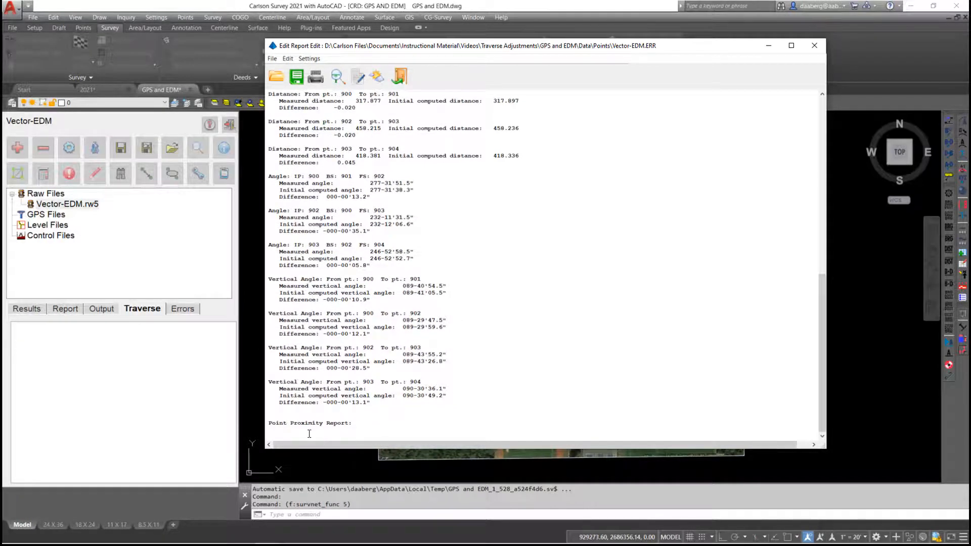
{"action": "mouse_move", "coordinate": [498, 354]}
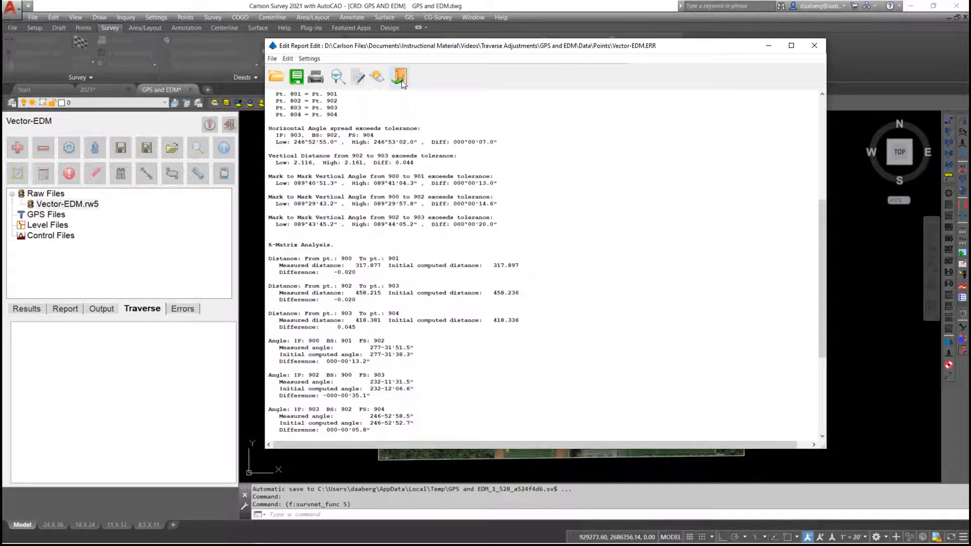
{"action": "left_click", "coordinate": [812, 46]}
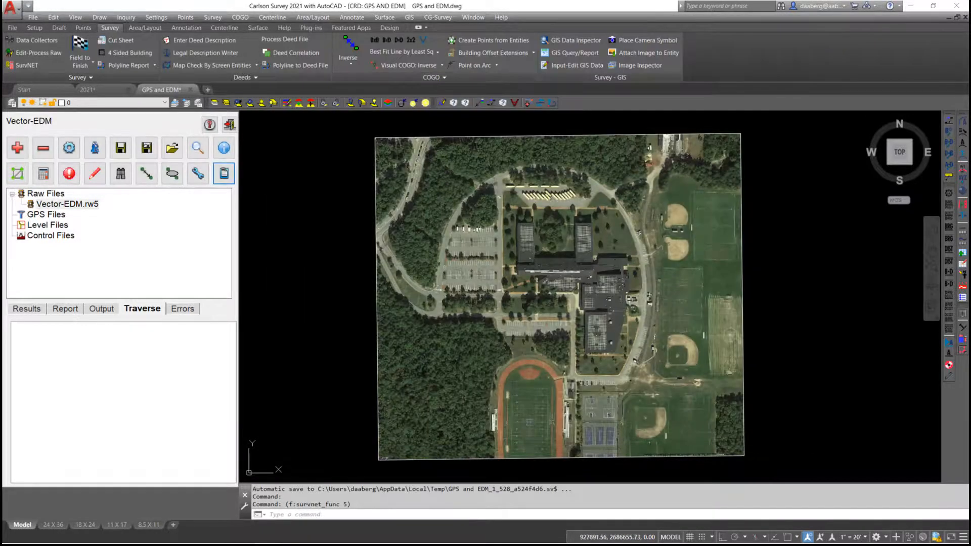
Run Network Adjustment on Vector-EDM.rw5 and open its .RPT least squares report
{"action": "left_click", "coordinate": [67, 204]}
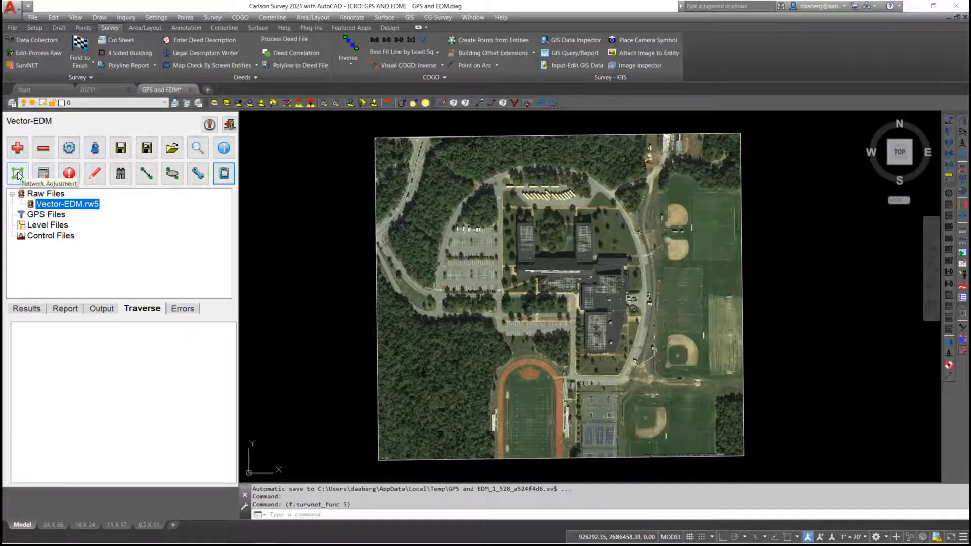
{"action": "left_click", "coordinate": [16, 174]}
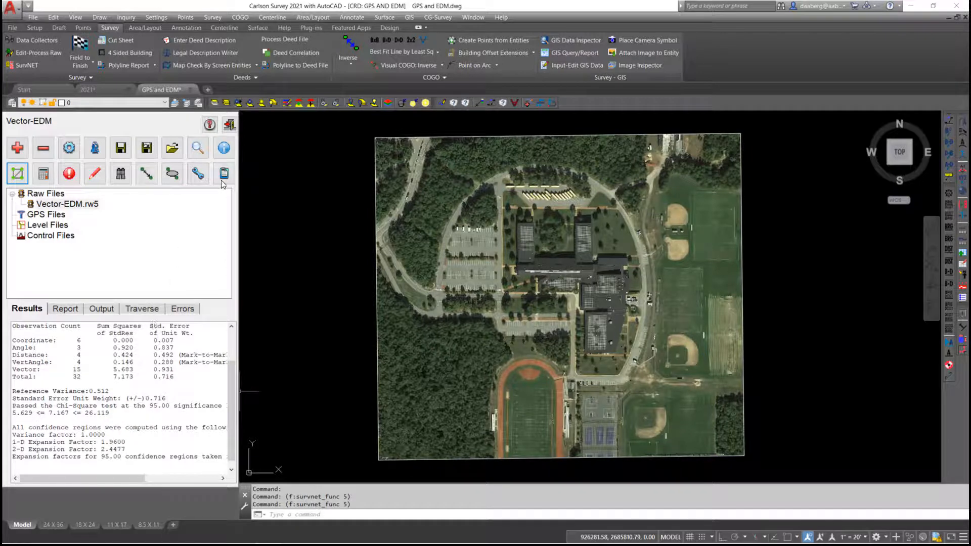
{"action": "left_click", "coordinate": [224, 174]}
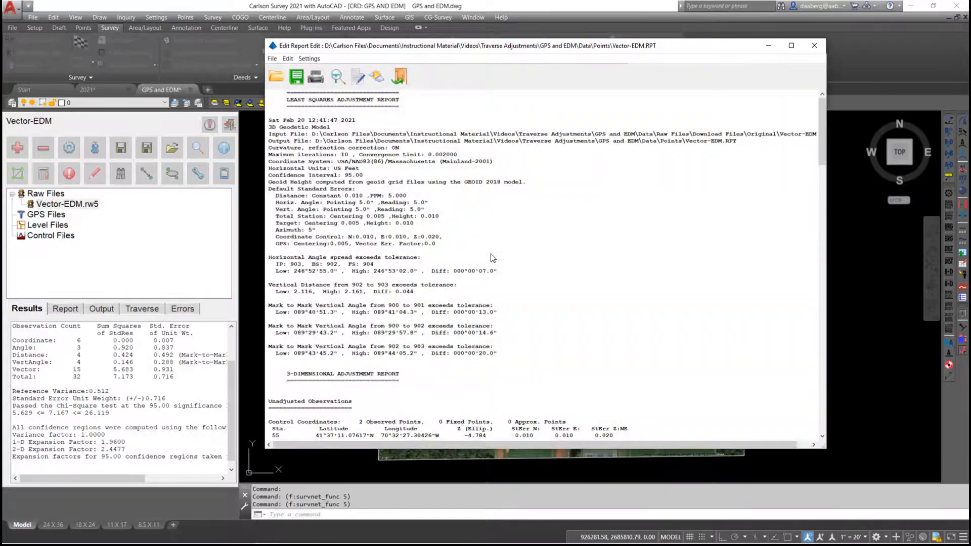
{"action": "scroll", "scroll_direction": "down", "scroll_amount": 3}
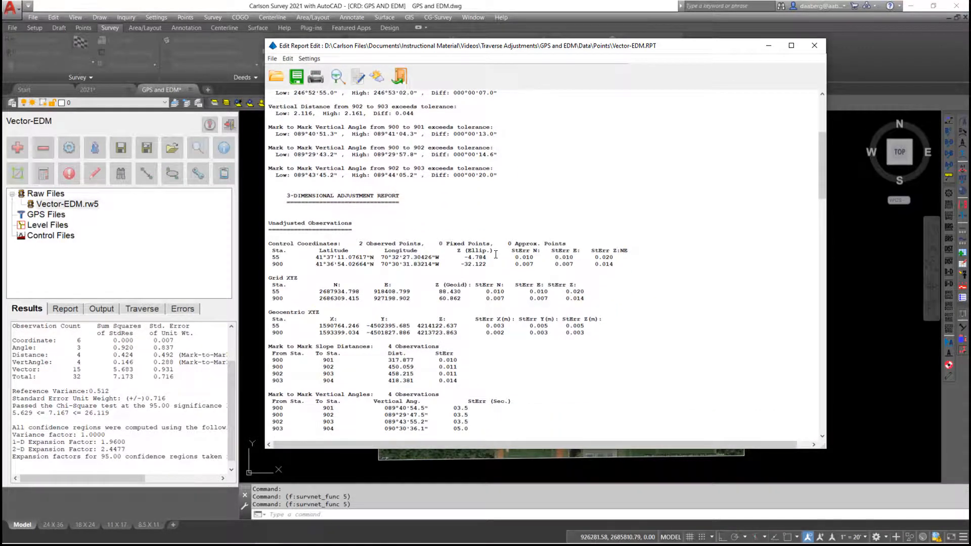
{"action": "scroll", "scroll_direction": "down", "scroll_amount": 3}
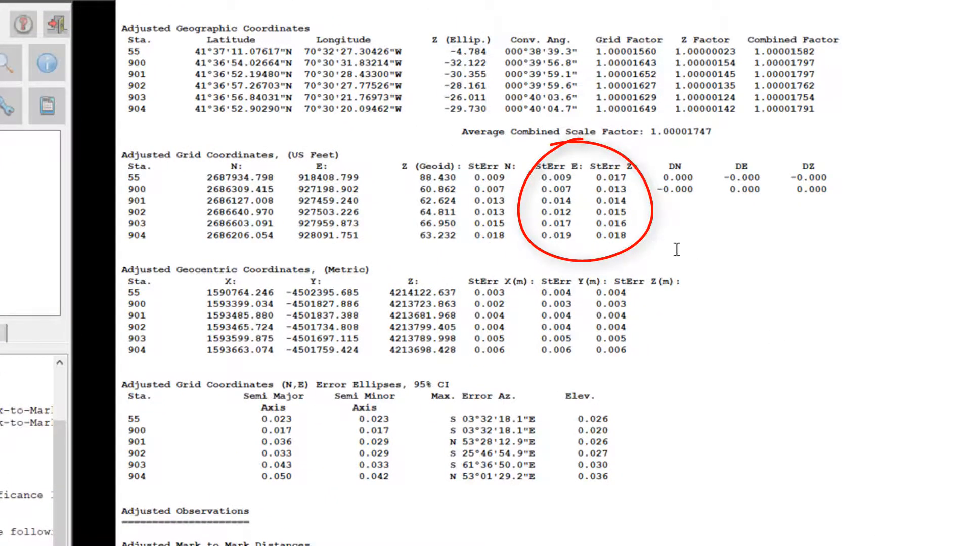
{"action": "scroll", "scroll_direction": "down", "scroll_amount": 3}
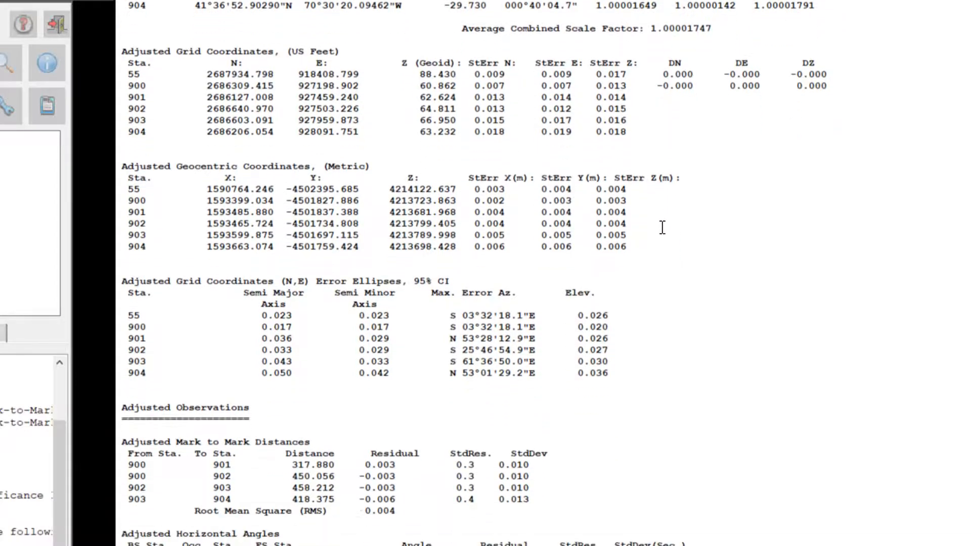
{"action": "scroll", "scroll_direction": "down", "scroll_amount": 3}
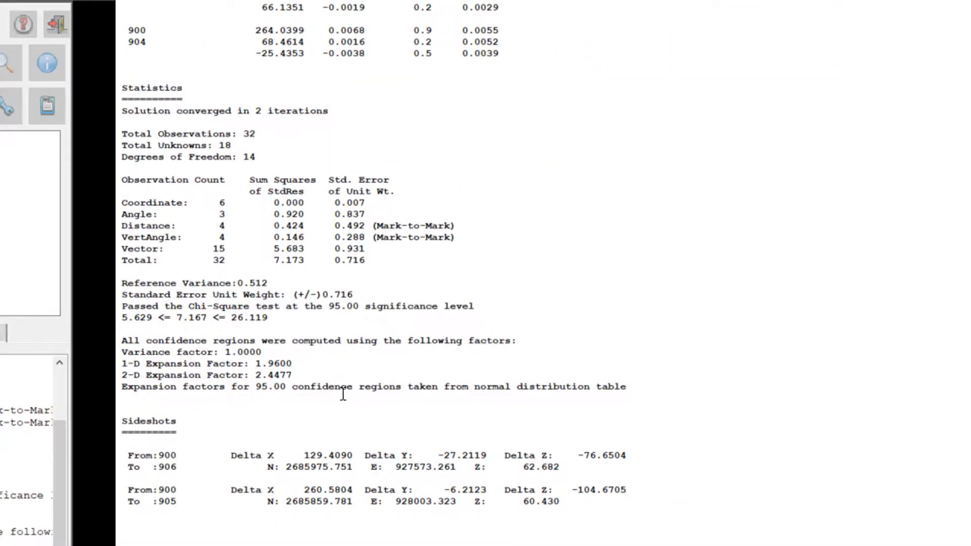
{"action": "mouse_move", "coordinate": [212, 306]}
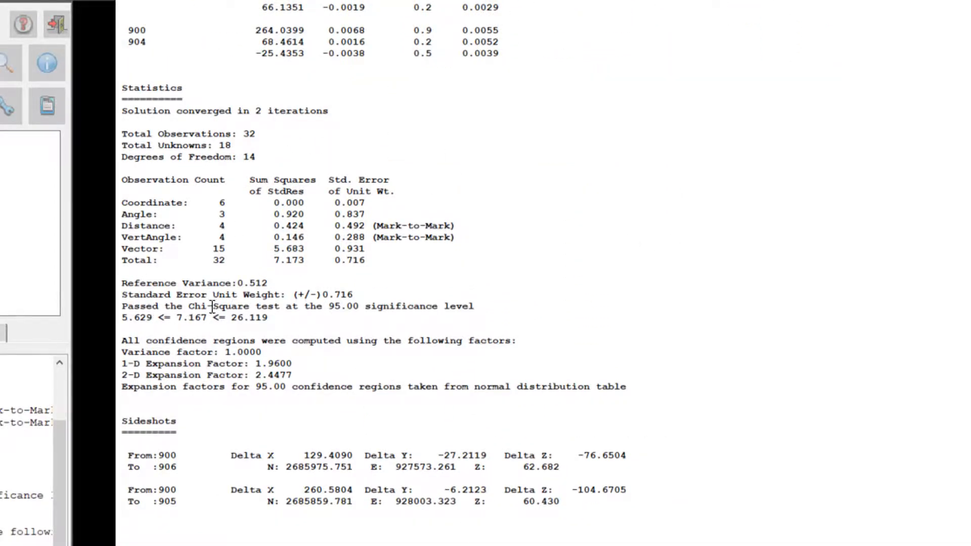
{"action": "double_click", "coordinate": [190, 317]}
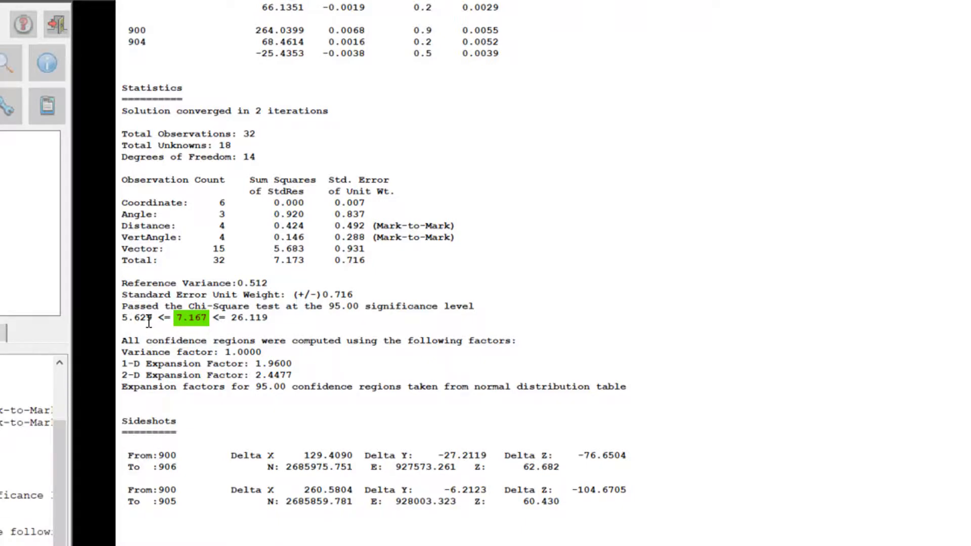
{"action": "mouse_move", "coordinate": [576, 302]}
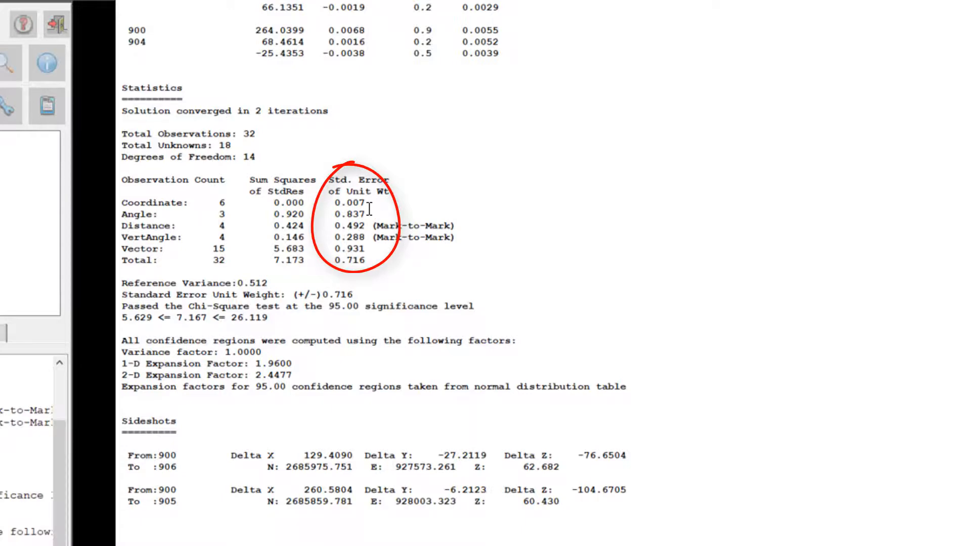
{"action": "mouse_move", "coordinate": [373, 260]}
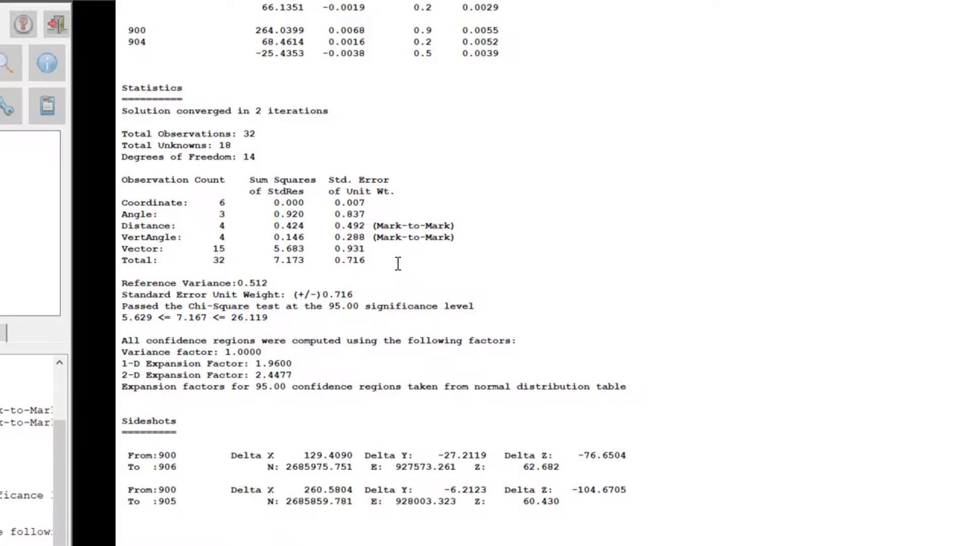
{"action": "mouse_move", "coordinate": [385, 273]}
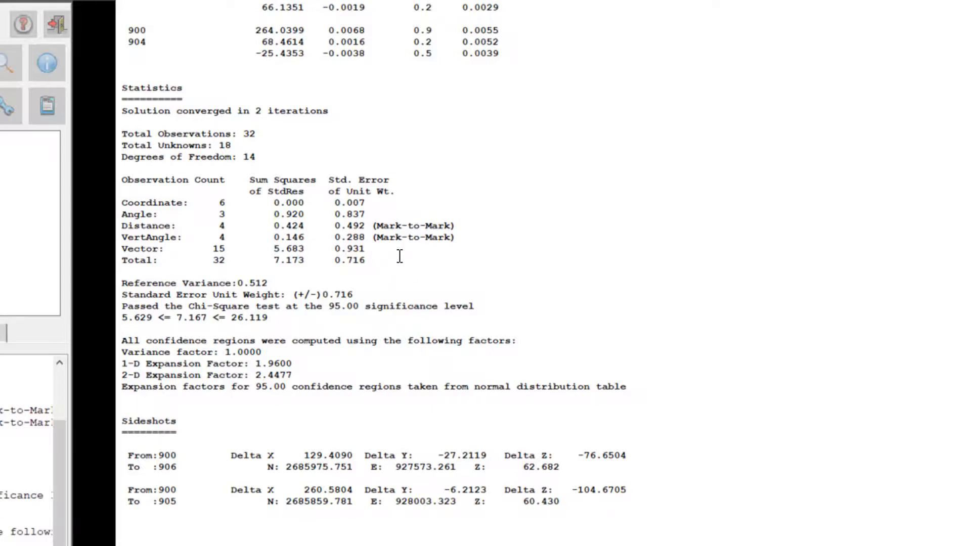
{"action": "mouse_move", "coordinate": [427, 297]}
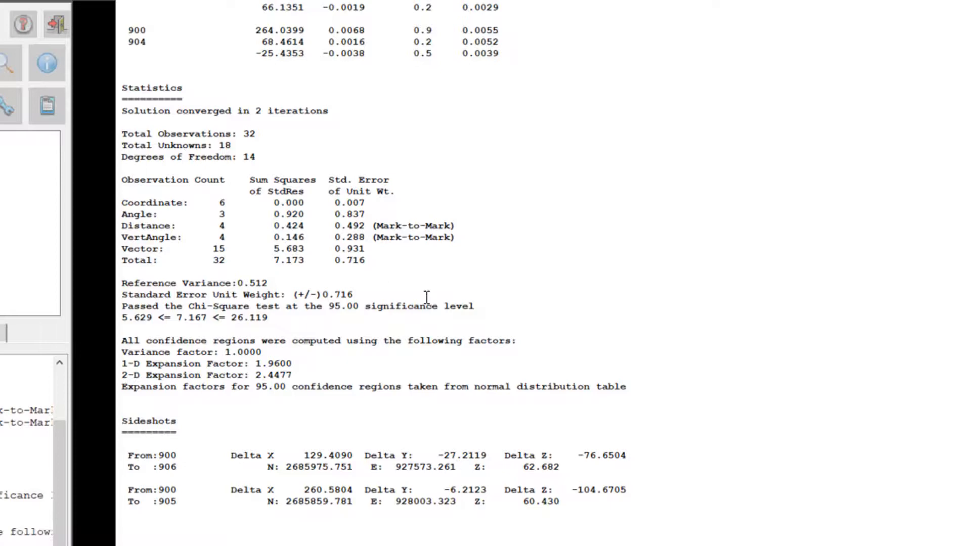
{"action": "mouse_move", "coordinate": [628, 403]}
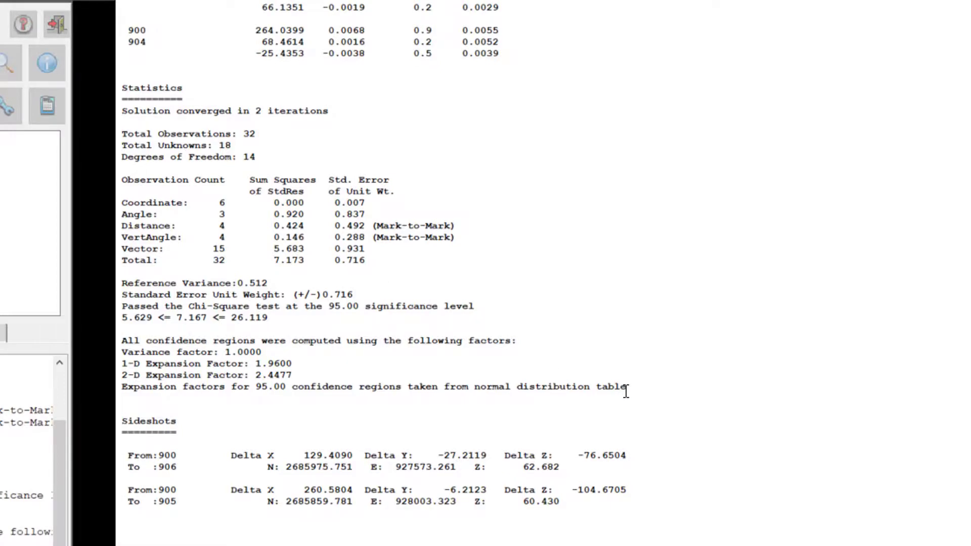
{"action": "mouse_move", "coordinate": [661, 365]}
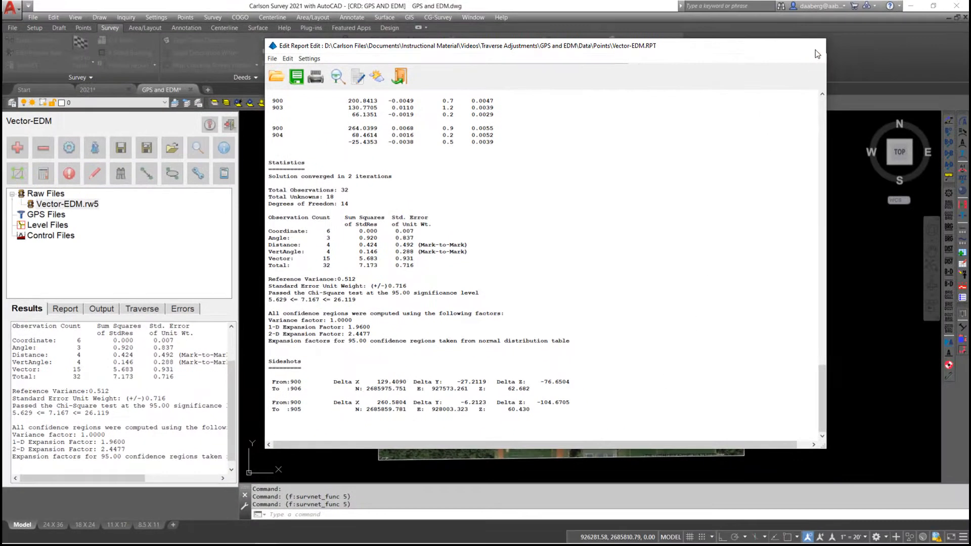
Draw the adjusted network's vector and traverse lines over the aerial image and zoom to inspect
{"action": "left_click", "coordinate": [817, 52]}
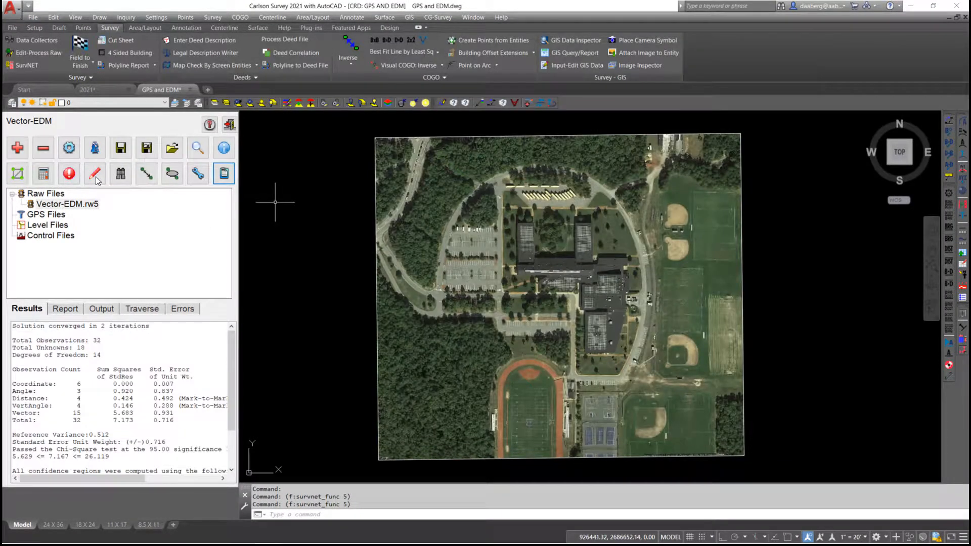
{"action": "left_click", "coordinate": [95, 175]}
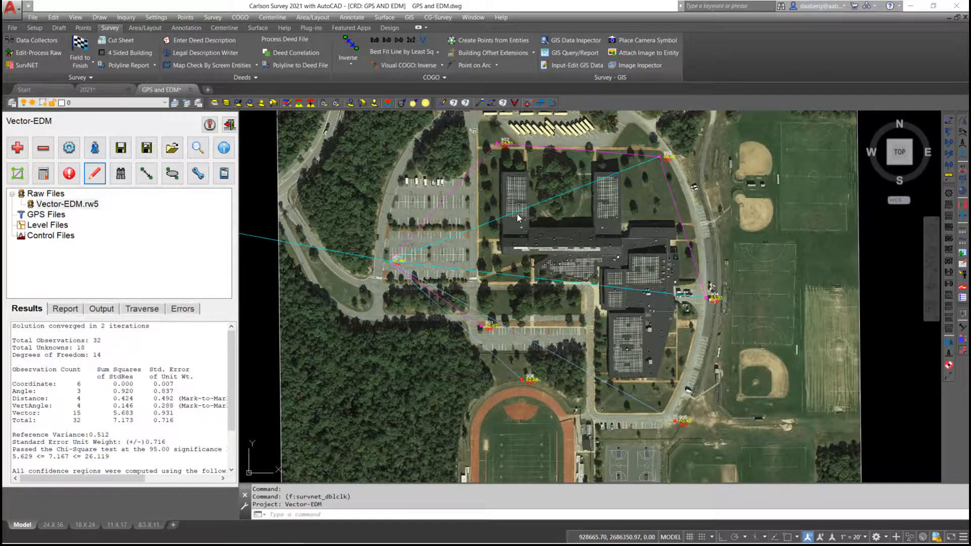
{"action": "mouse_move", "coordinate": [732, 210]}
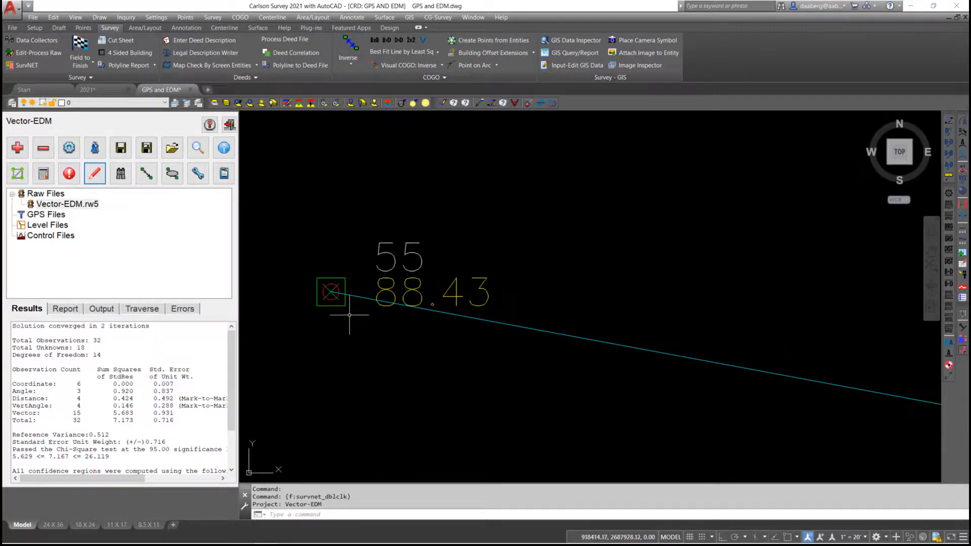
{"action": "scroll", "scroll_direction": "down", "scroll_amount": 3}
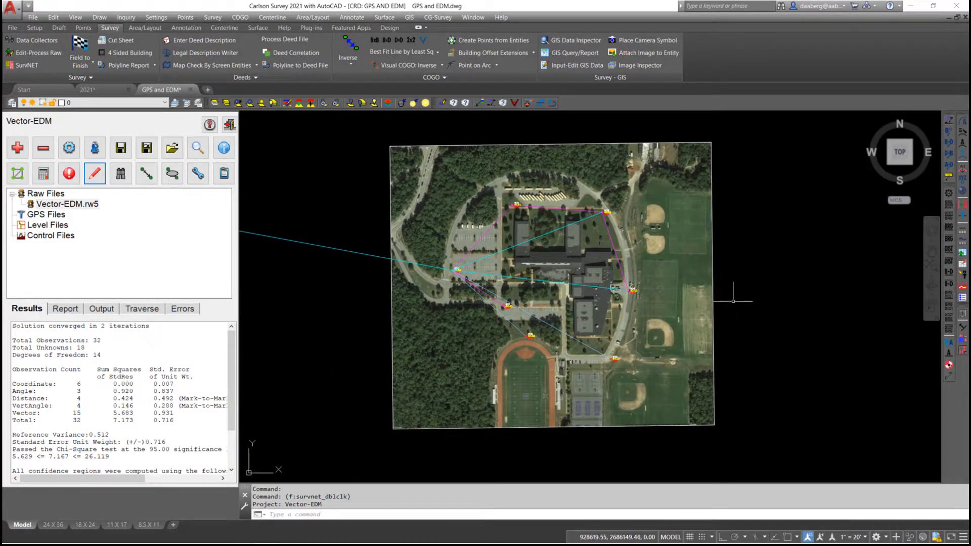
{"action": "mouse_move", "coordinate": [759, 281]}
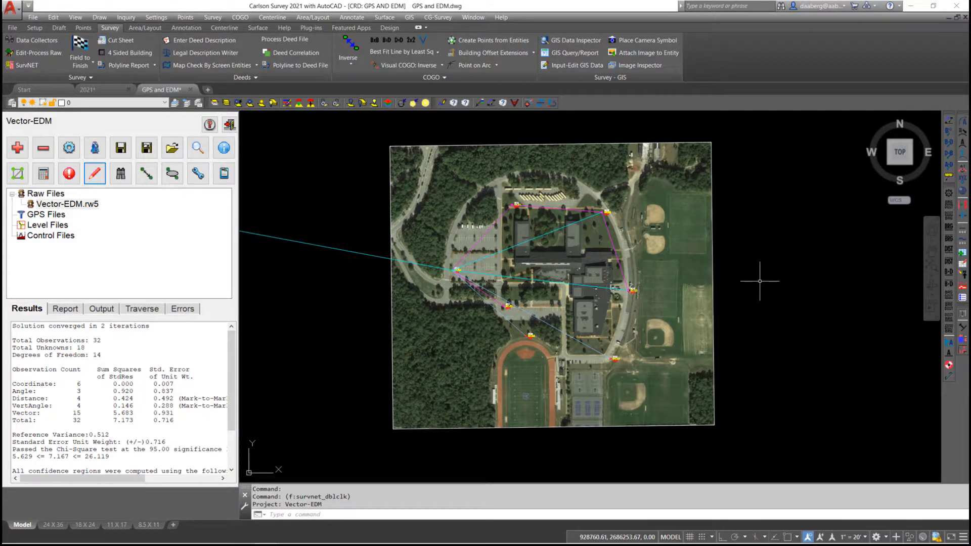